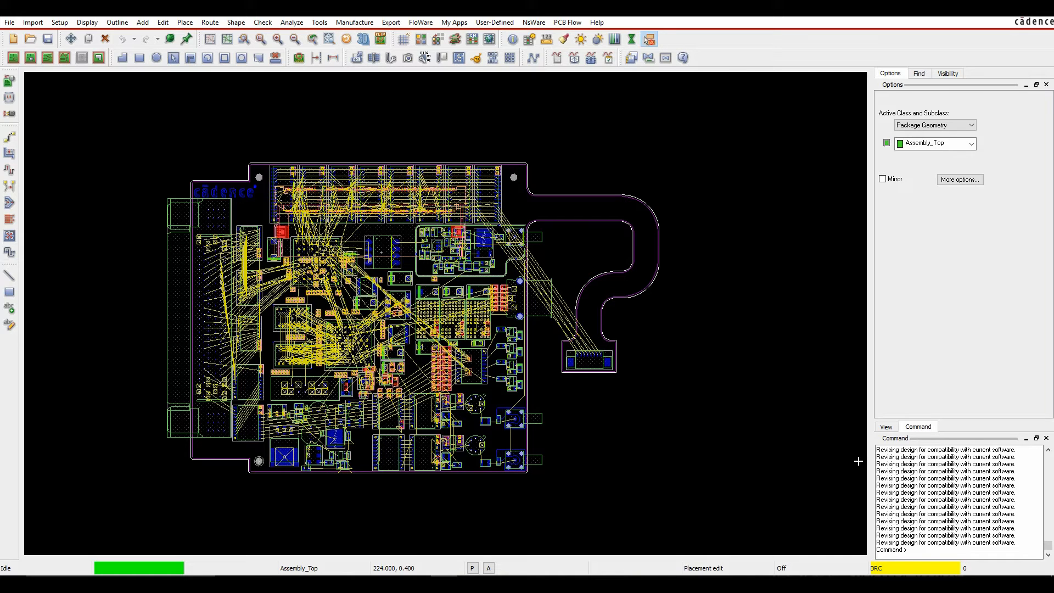
mouse_move(845, 474)
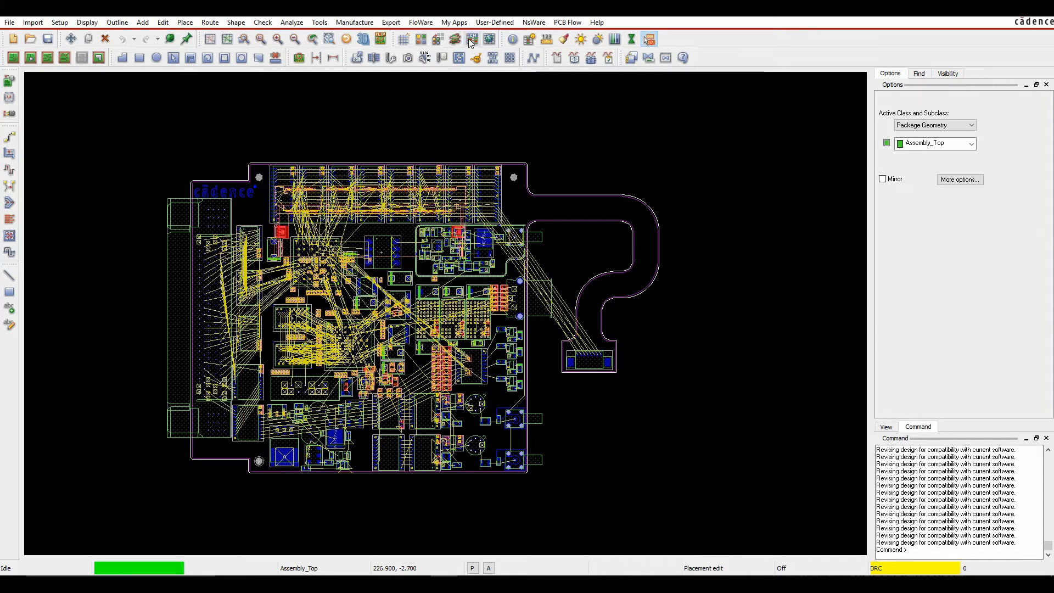
- Open the Setup menu in the Allegro PCB Editor menu bar
left_click(59, 22)
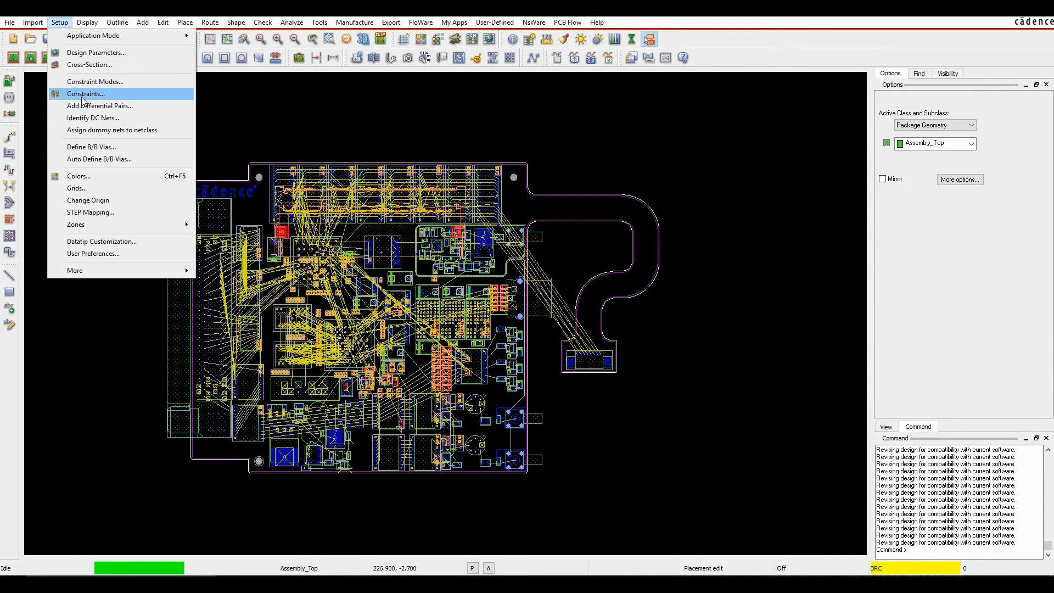
- Open Constraint Manager via Setup > Constraints on the Spacing Constraint Set worksheet
left_click(85, 93)
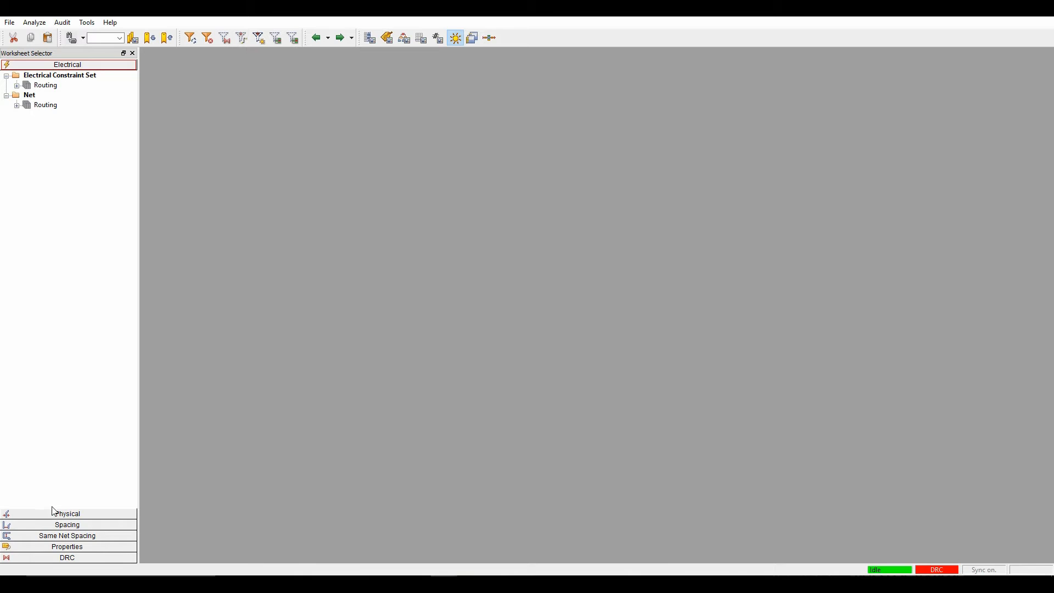
left_click(67, 524)
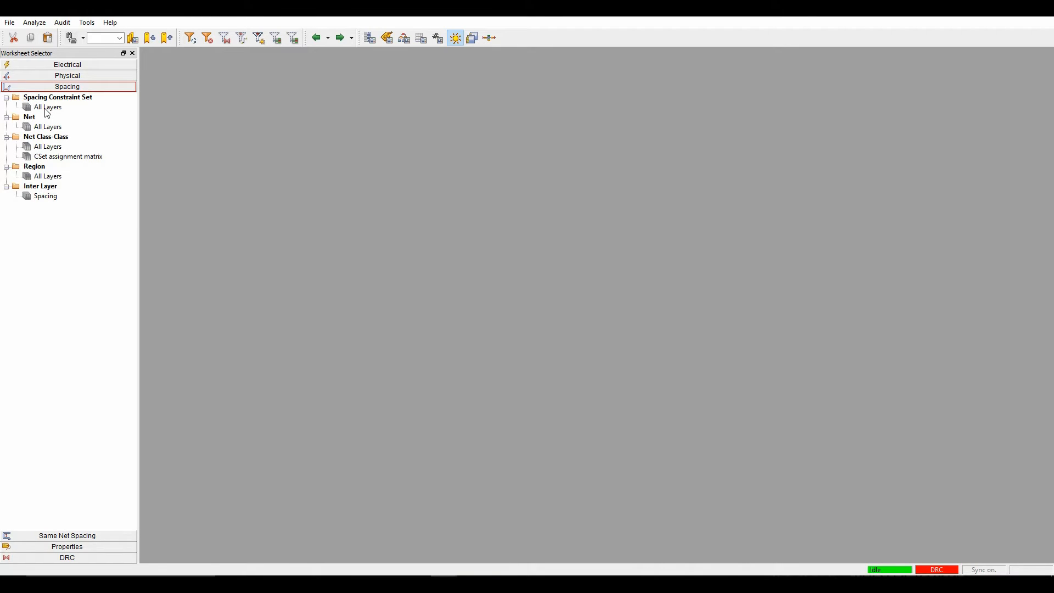
left_click(47, 107)
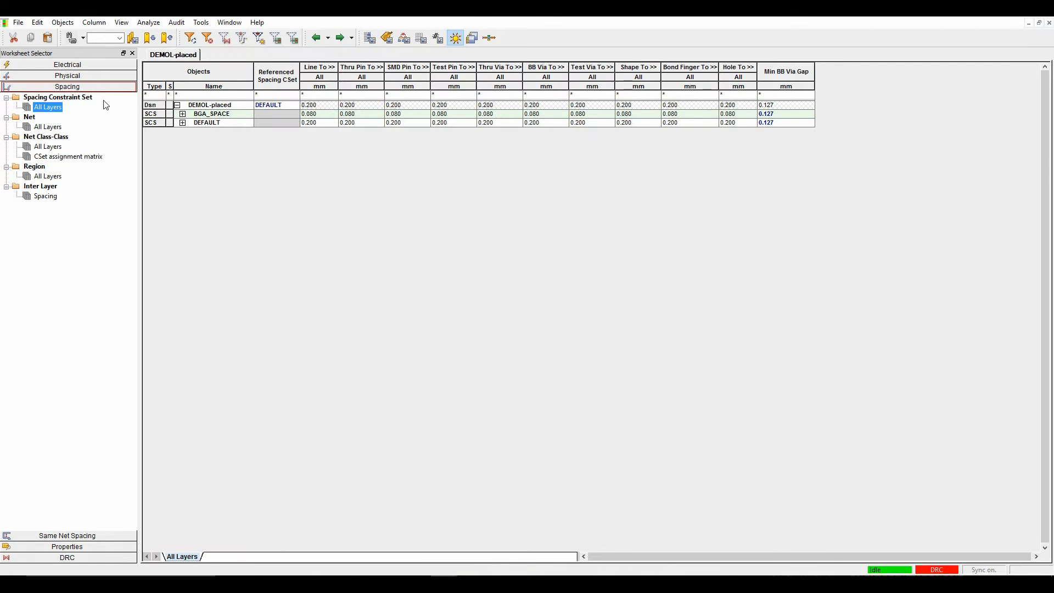
- Browse the Net, Net Class-Class, Region and Inter Layer sheets, then return to Spacing CSet
left_click(48, 126)
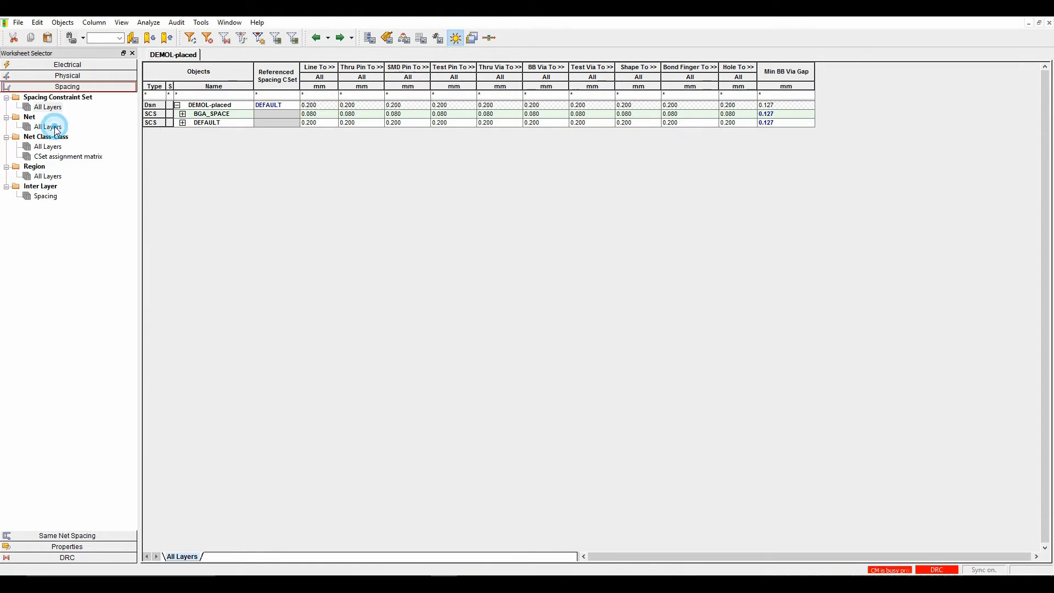
left_click(47, 126)
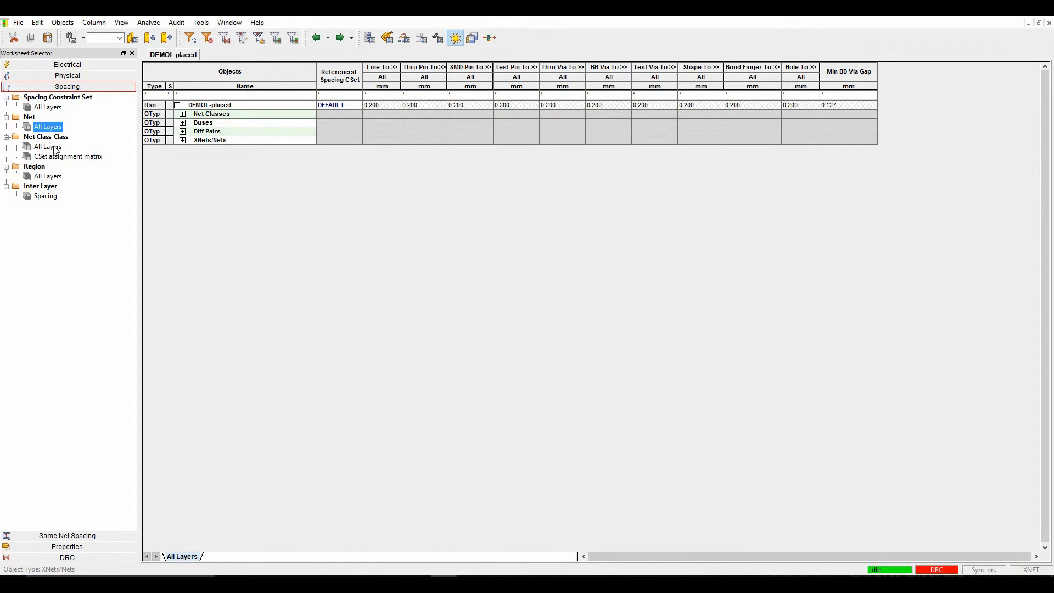
left_click(48, 147)
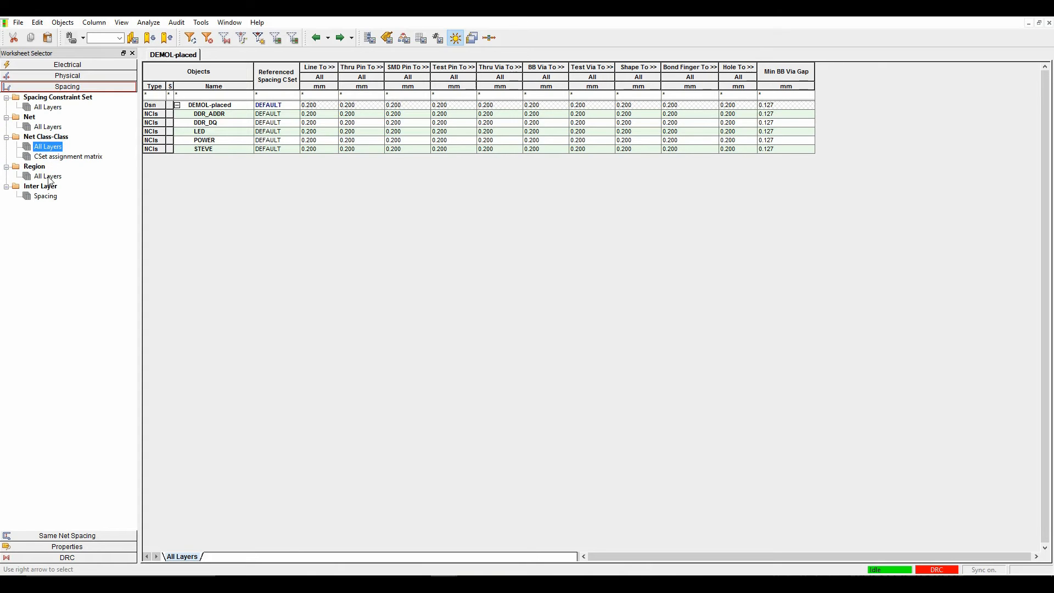
left_click(48, 177)
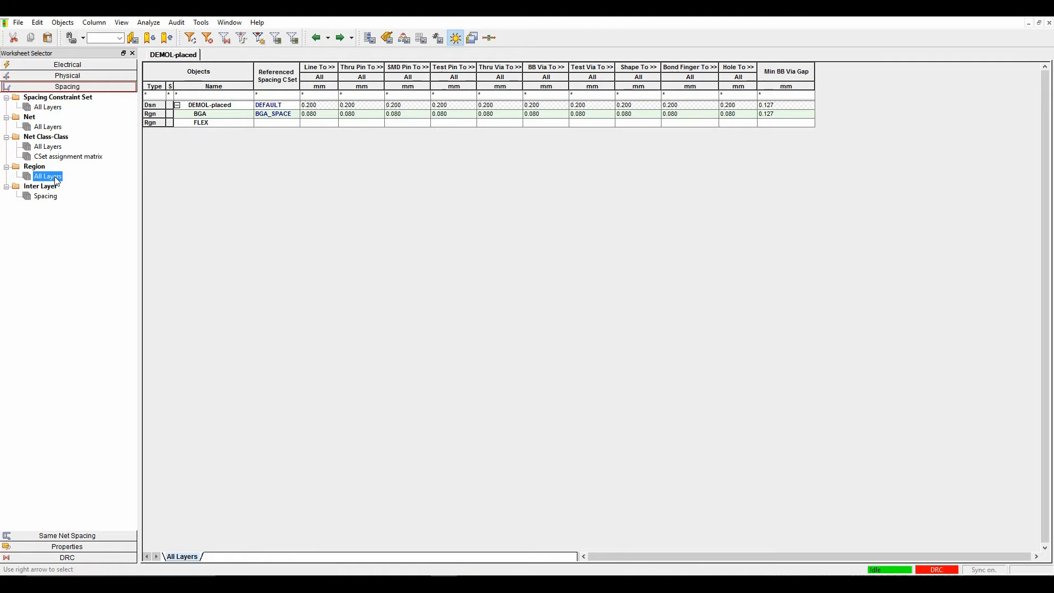
left_click(44, 195)
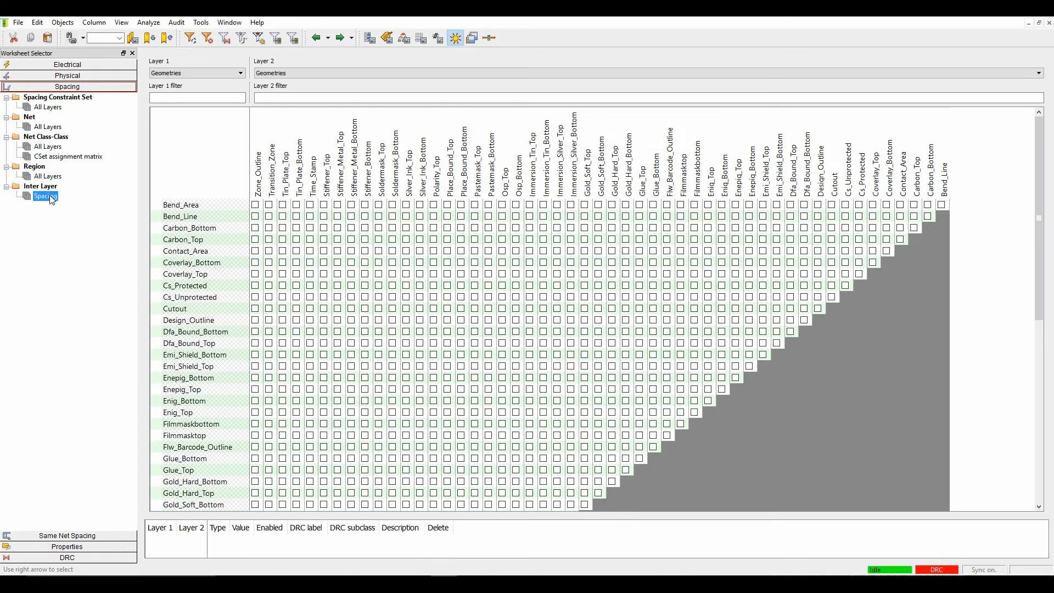
left_click(47, 108)
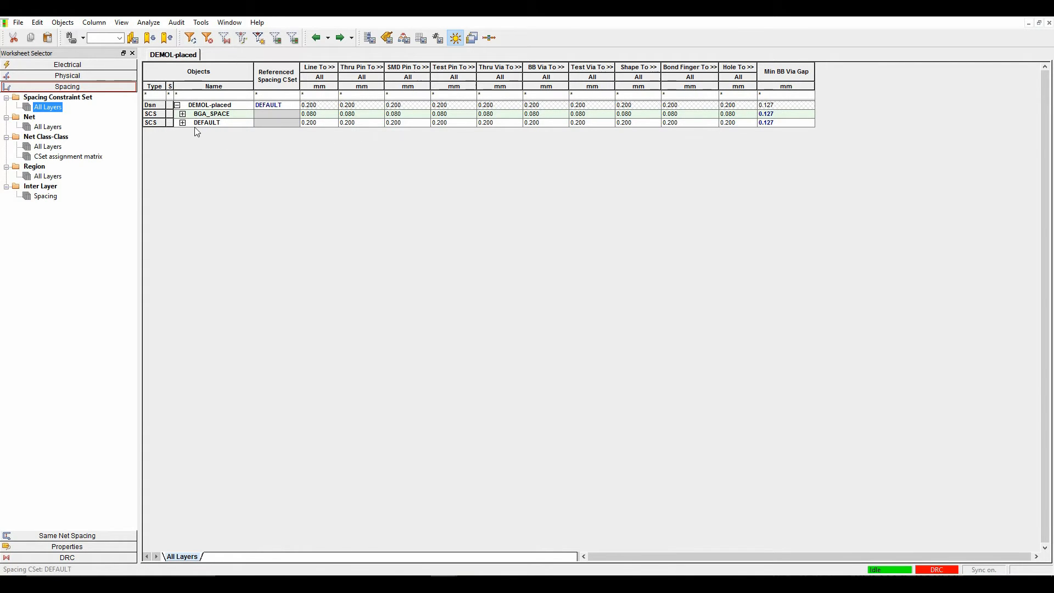
mouse_move(222, 125)
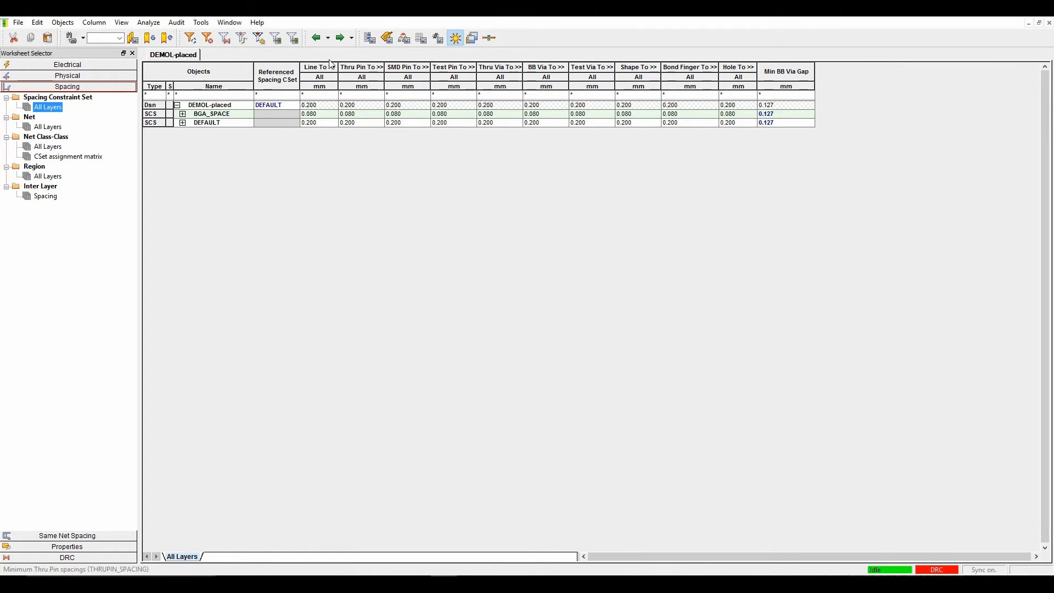
mouse_move(318, 67)
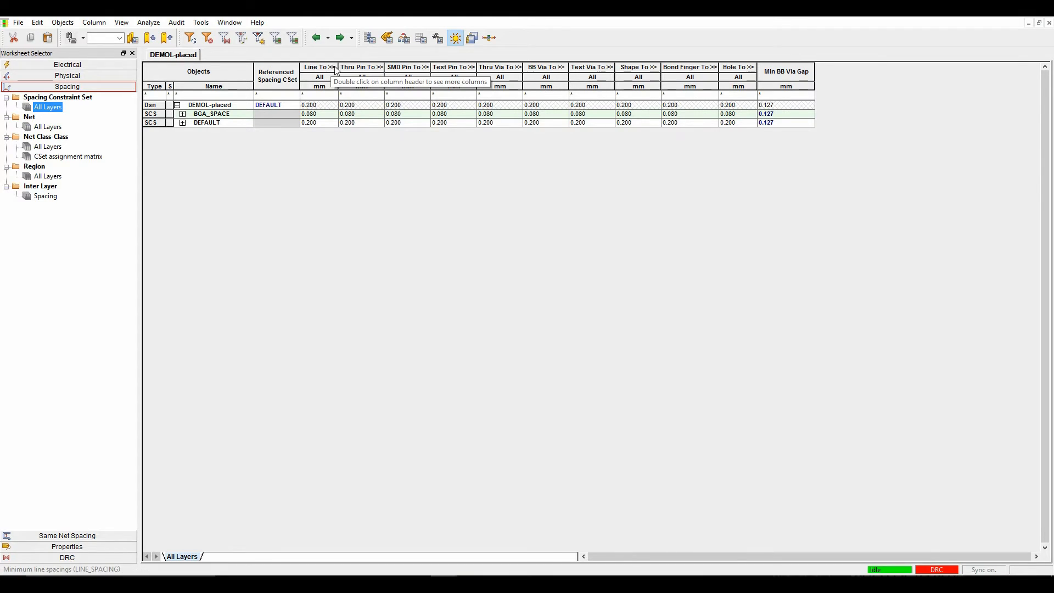
- Expand 'Line To' into separate Line, Thru Pin, SMD Pin, Shape and Hole columns
left_click(319, 66)
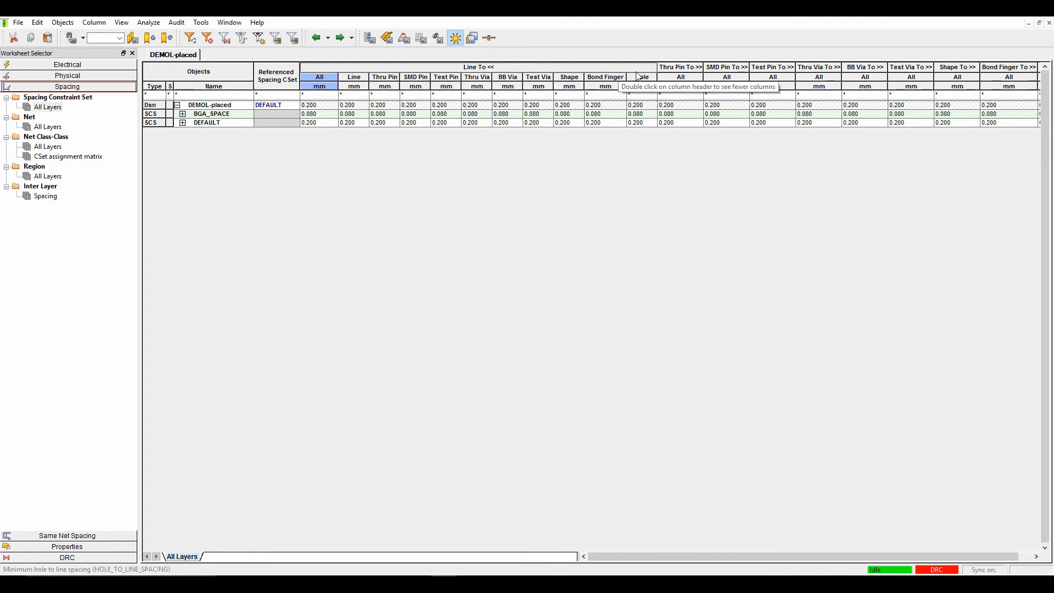
mouse_move(642, 97)
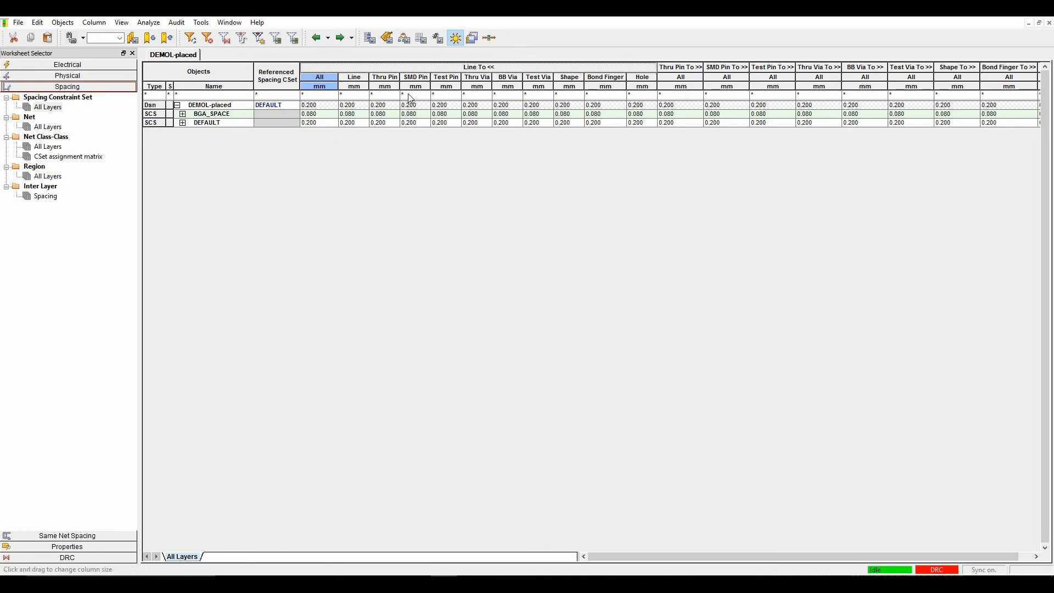
mouse_move(494, 67)
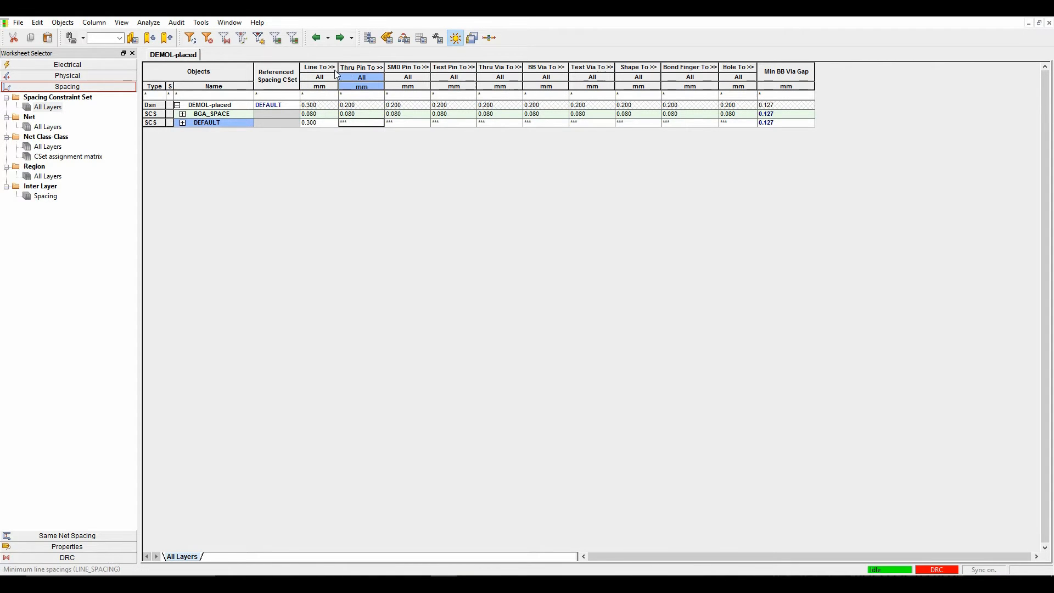
- Enter 0.200 in DEFAULT's Line To All cell so every DEFAULT spacing reads 0.200 mm
left_click(328, 67)
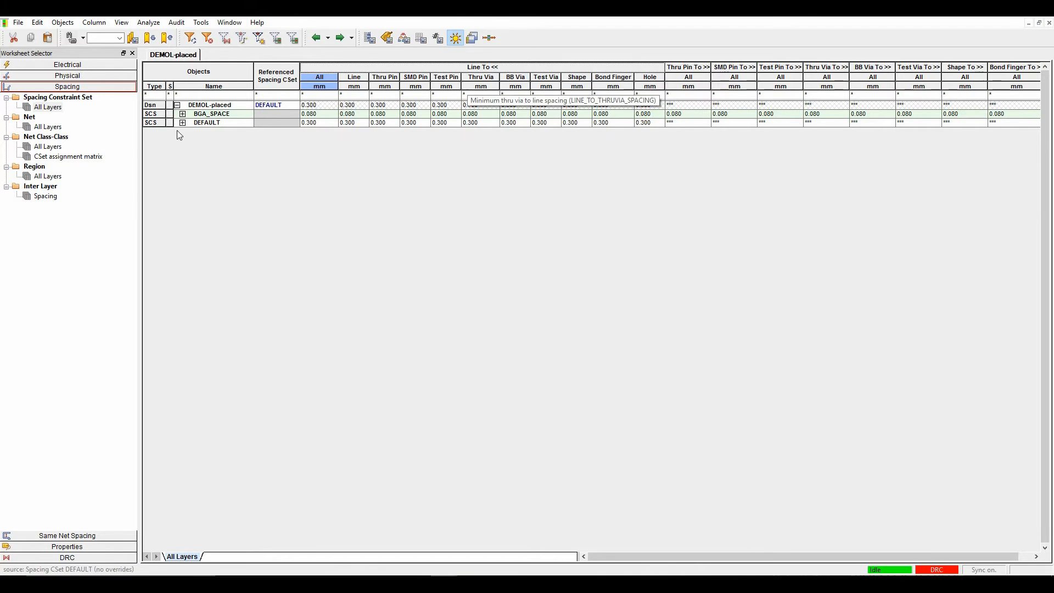
left_click(183, 123)
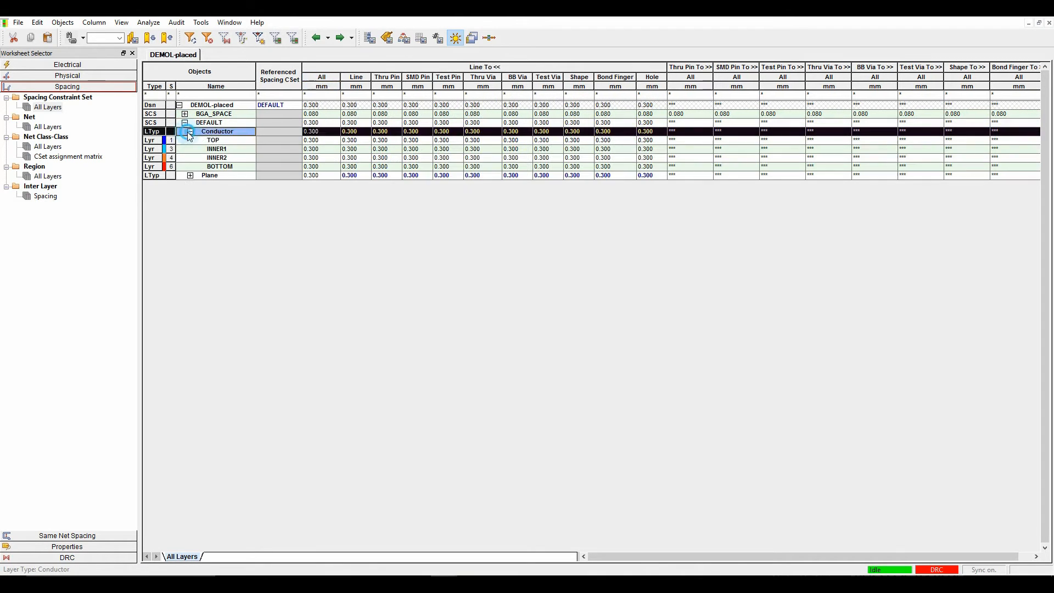
left_click(191, 131)
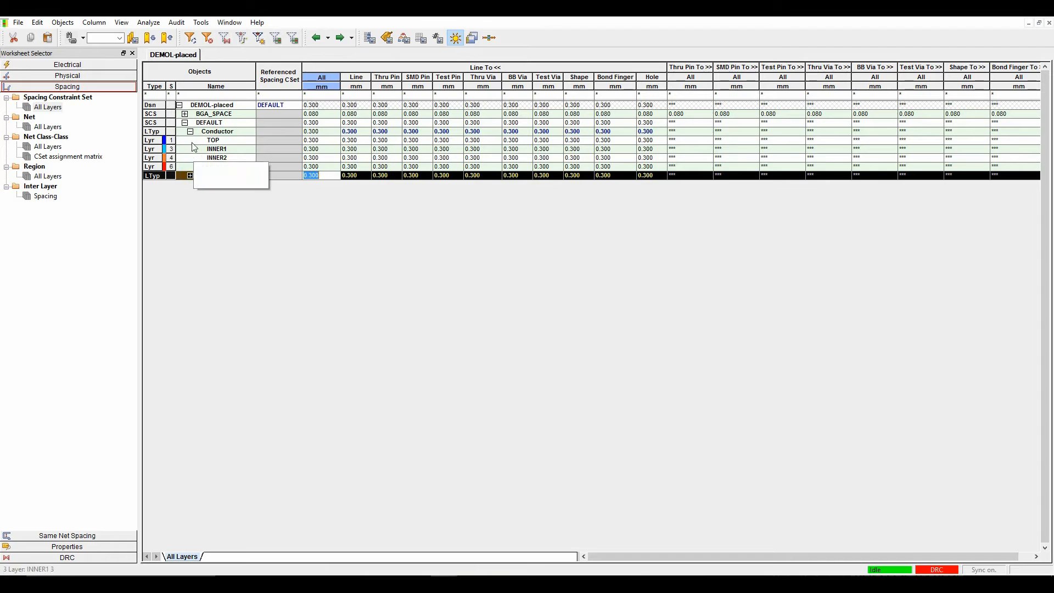
left_click(185, 122)
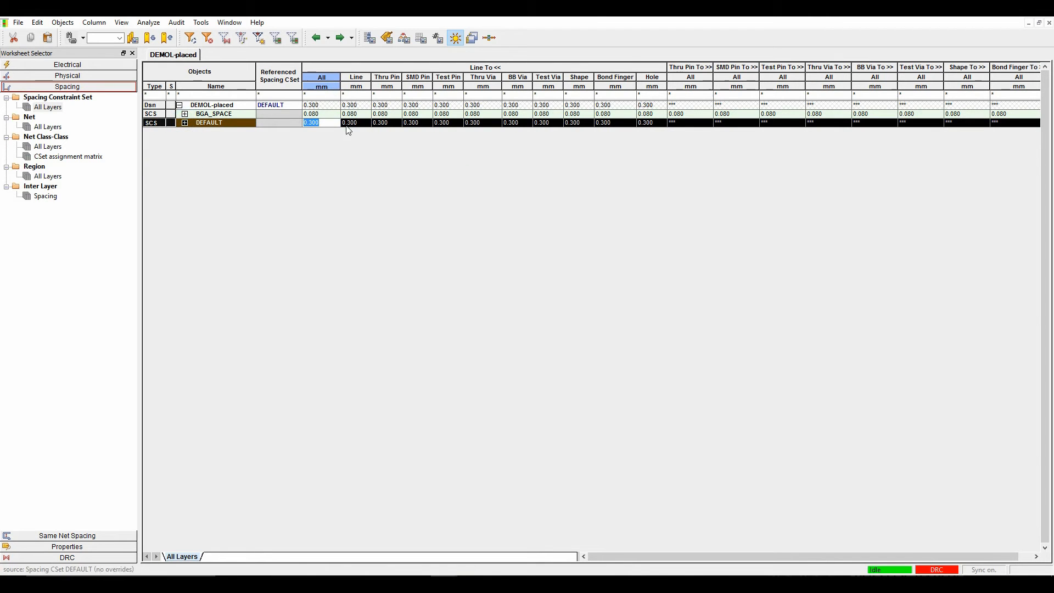
mouse_move(499, 66)
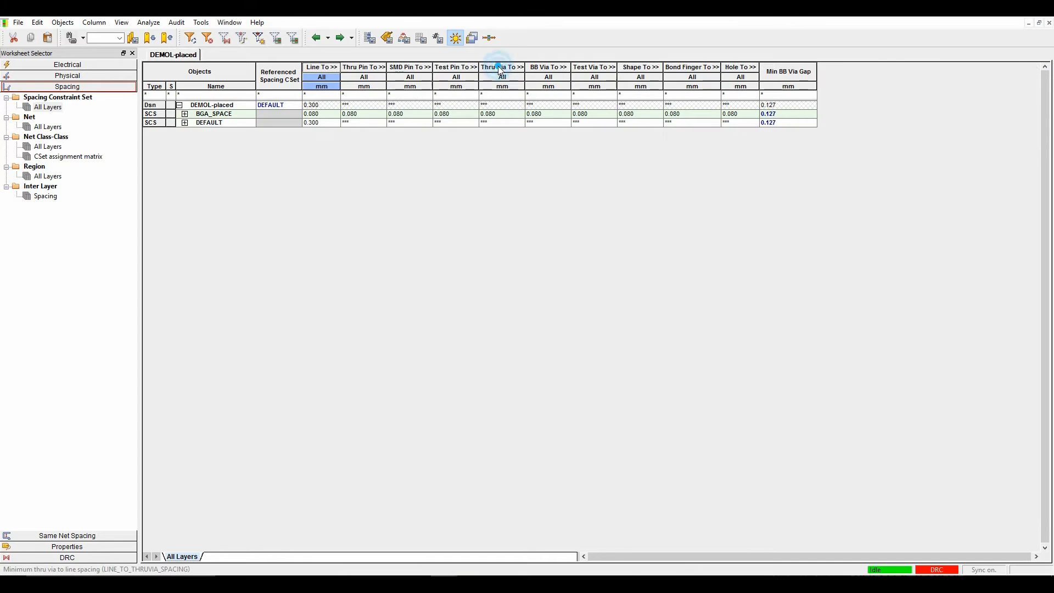
left_click(311, 123)
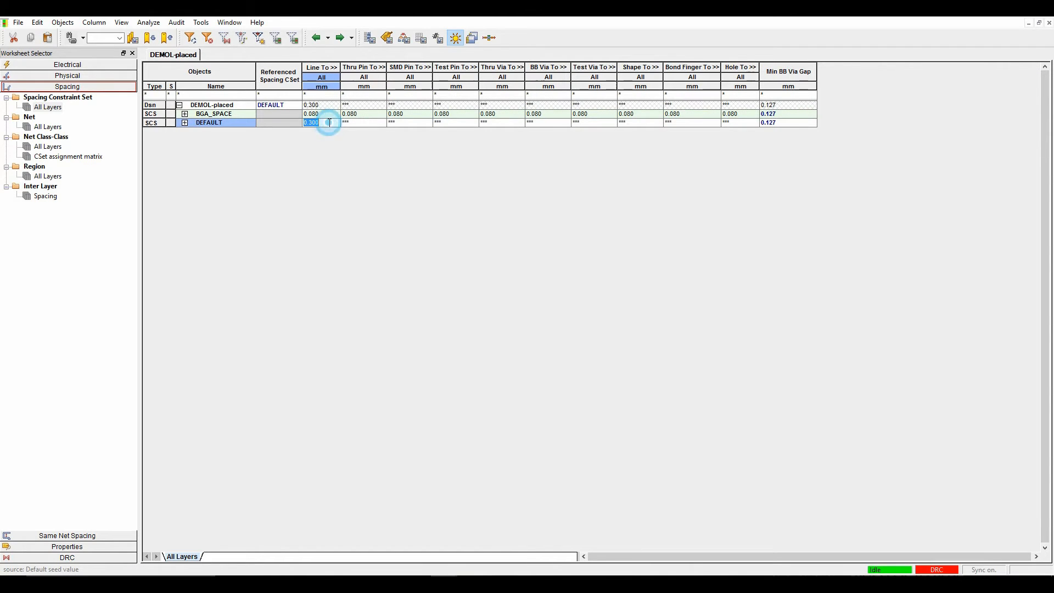
type("0.200")
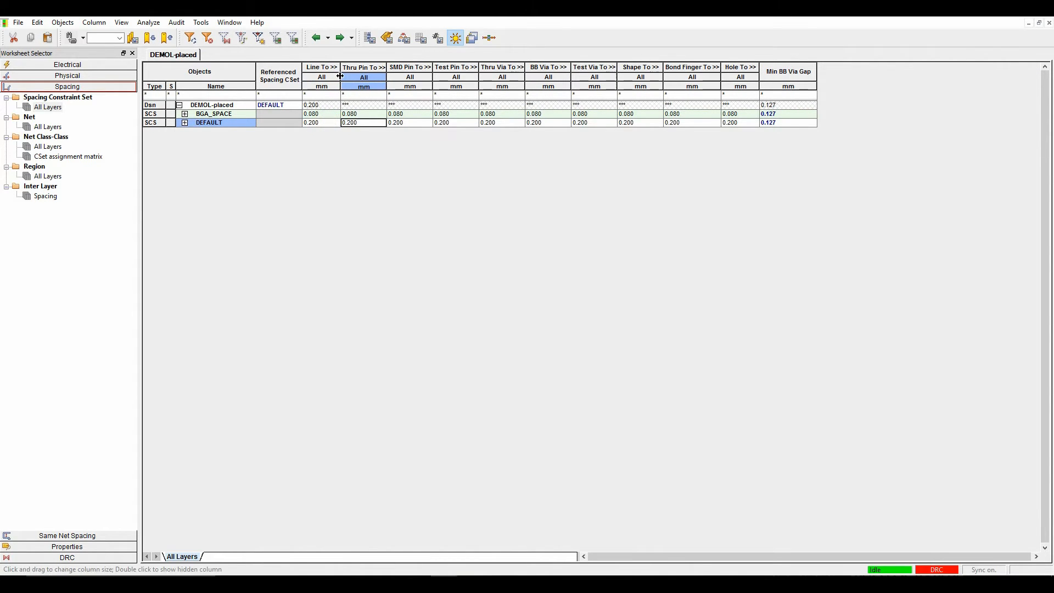
mouse_move(639, 72)
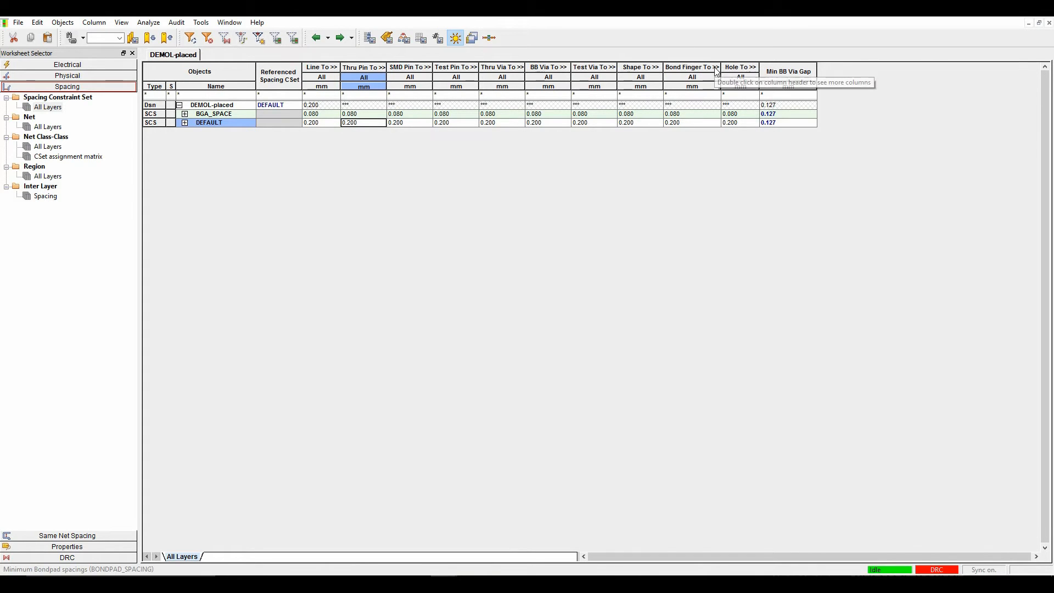
double_click(689, 67)
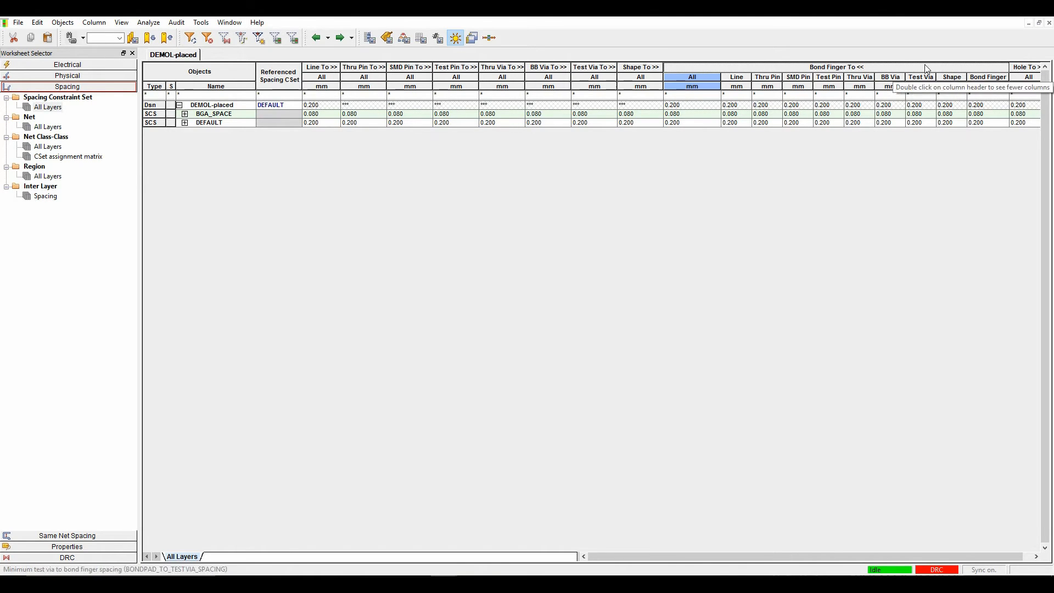
left_click(987, 76)
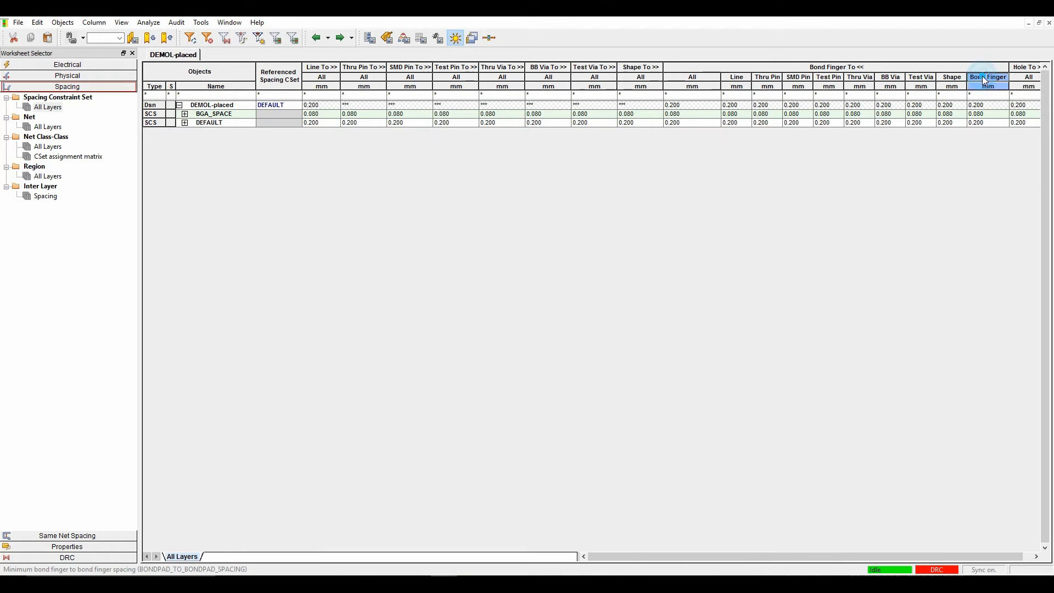
right_click(987, 76)
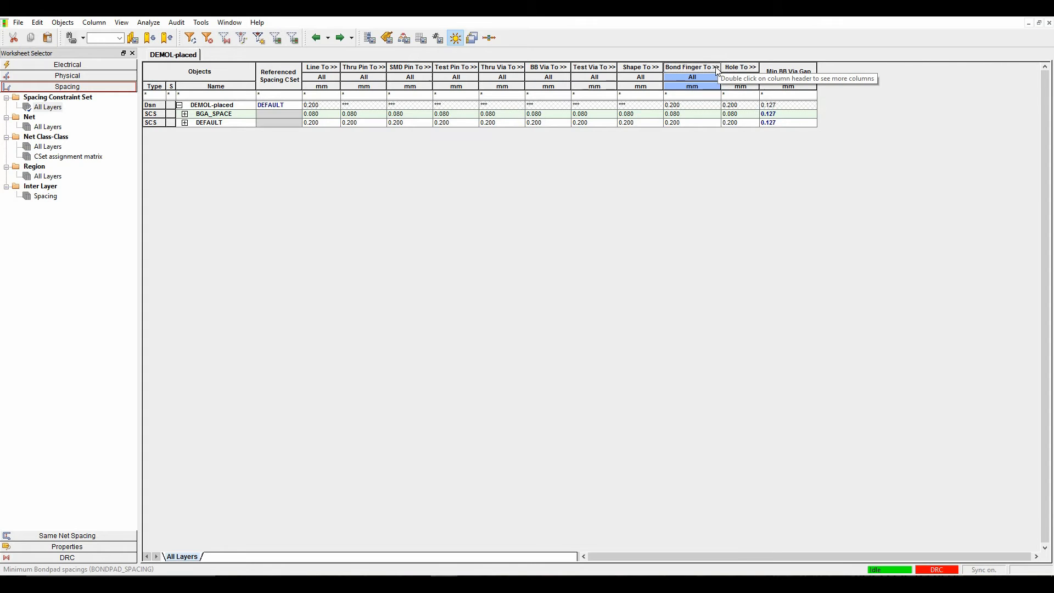
double_click(688, 67)
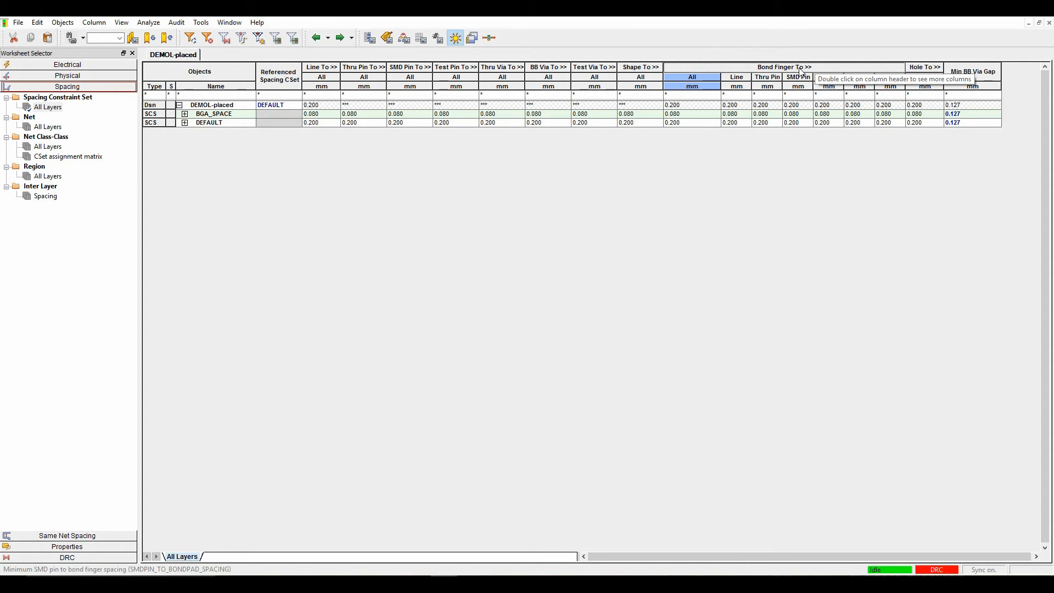
double_click(783, 67)
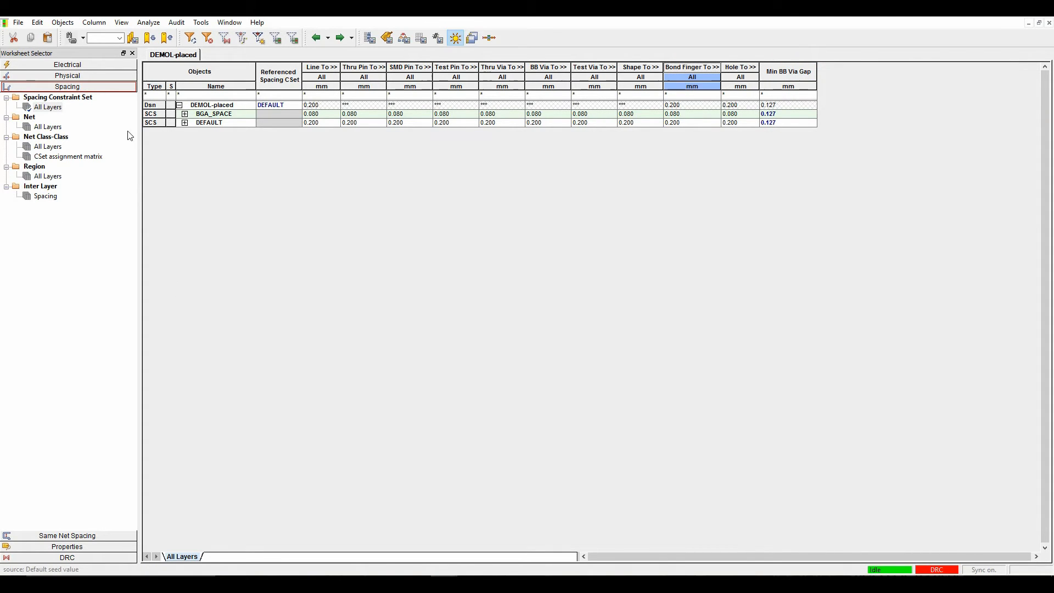
- Change DEFAULT's Line To All value to .25, making its whole row 0.250 mm
left_click(208, 122)
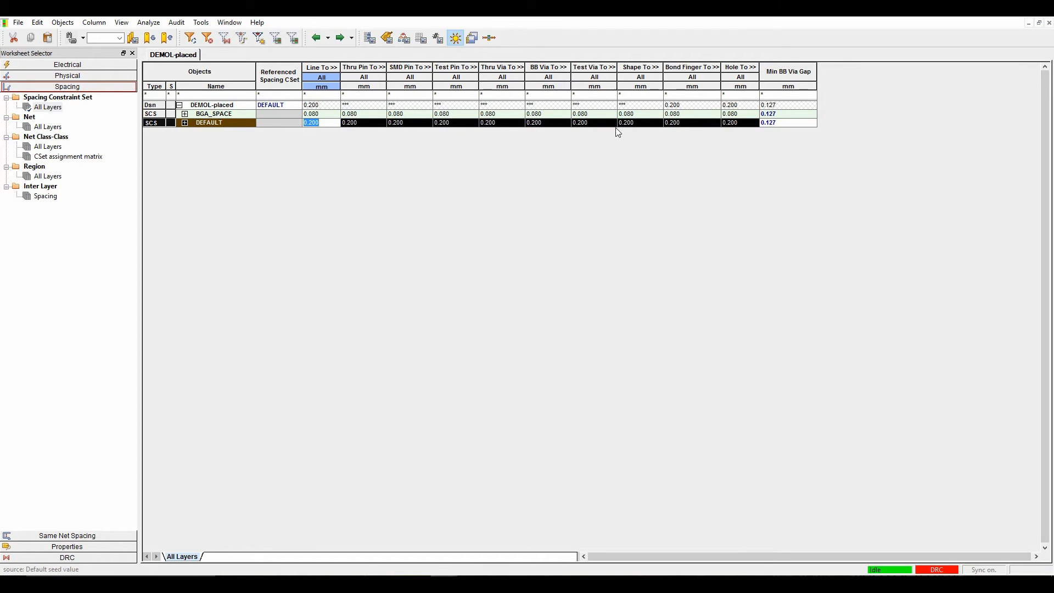
type(".25")
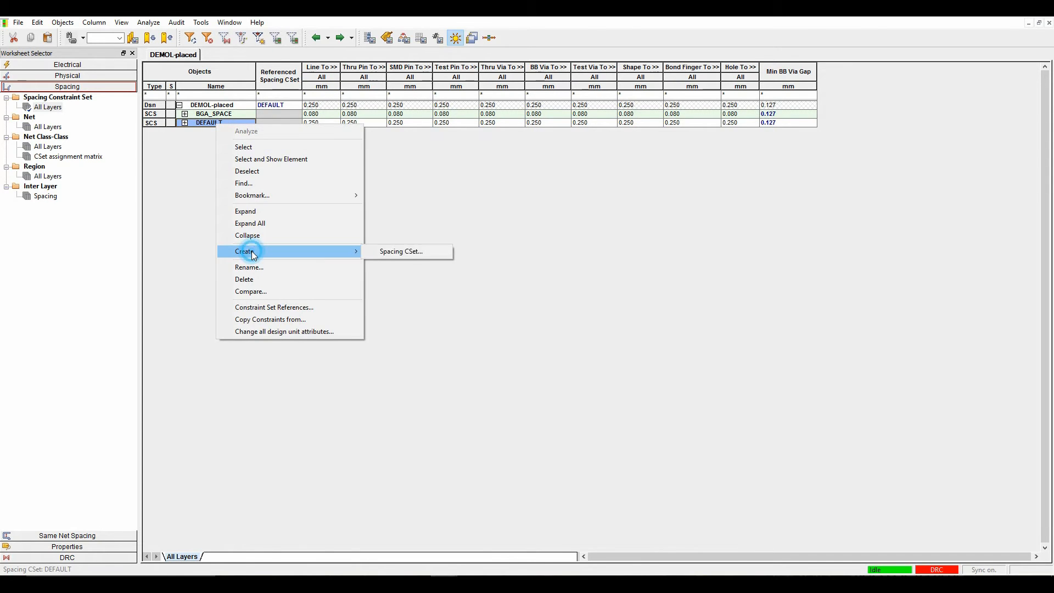
- Create spacing CSet 1MM_GAP from DEFAULT with every value at 1.000 mm
left_click(400, 250)
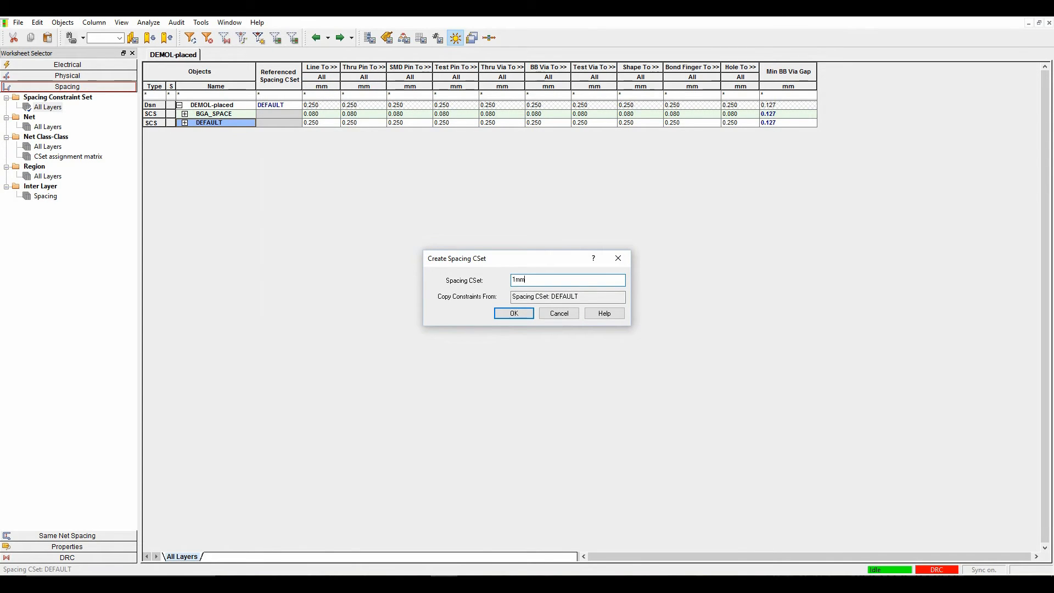
left_click(514, 314)
type("1.000")
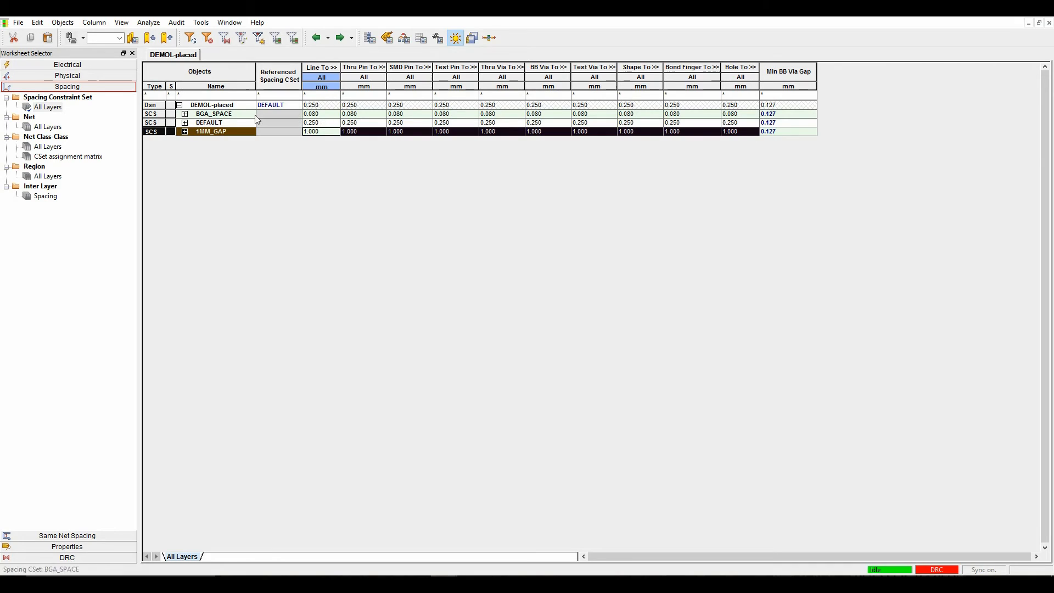
mouse_move(321, 67)
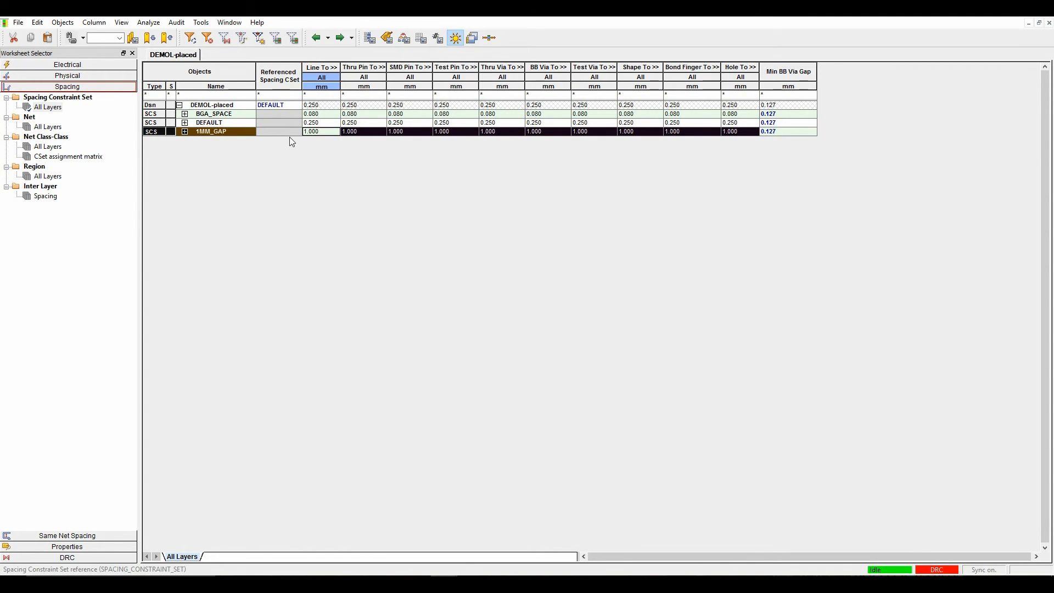
- On the Net > All Layers sheet, expand Net Classes, Diff Pairs and Nets
left_click(47, 127)
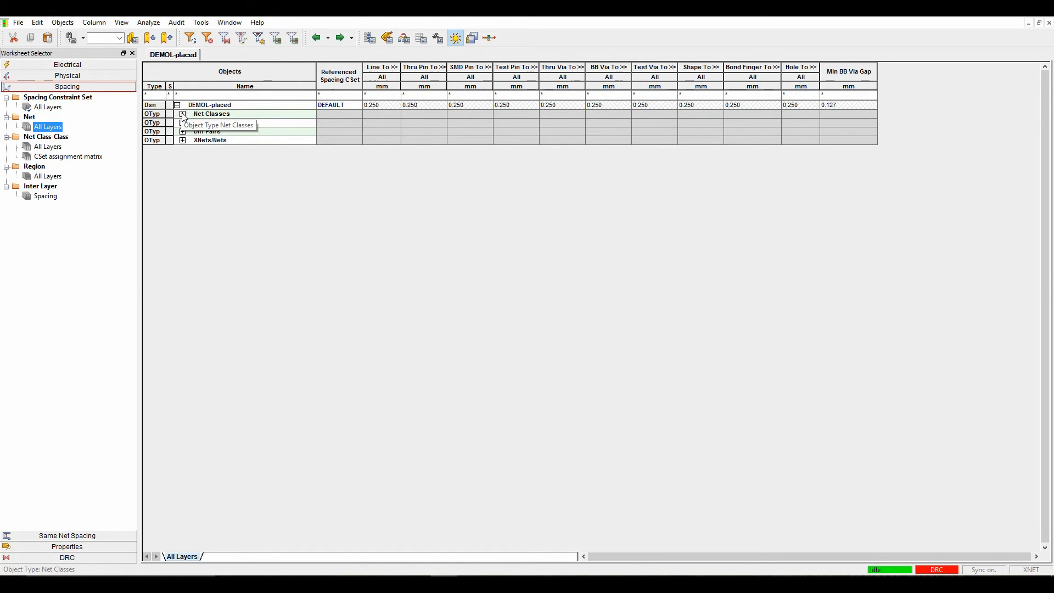
left_click(182, 114)
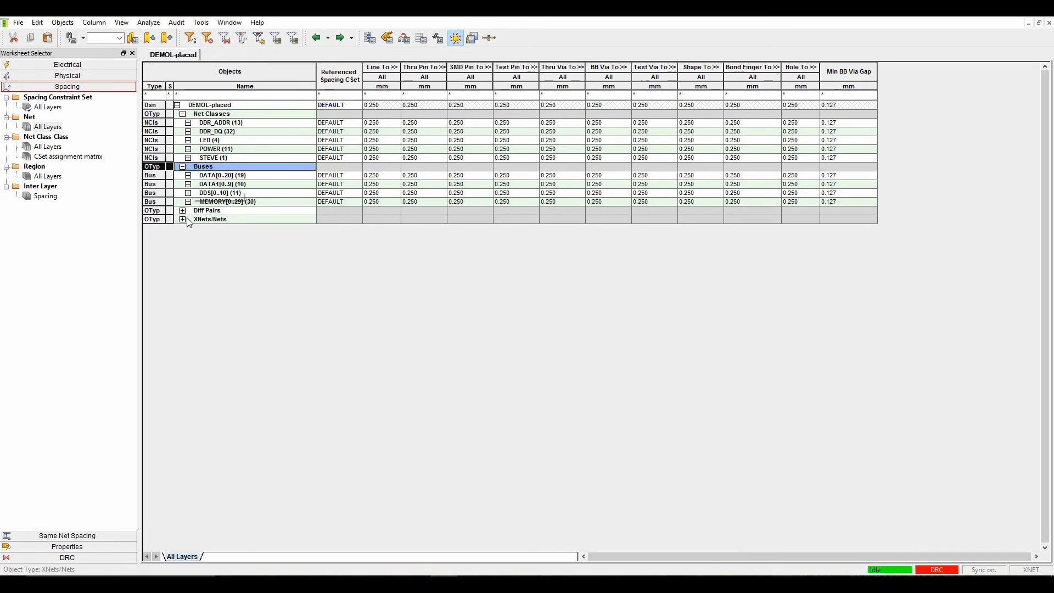
left_click(182, 210)
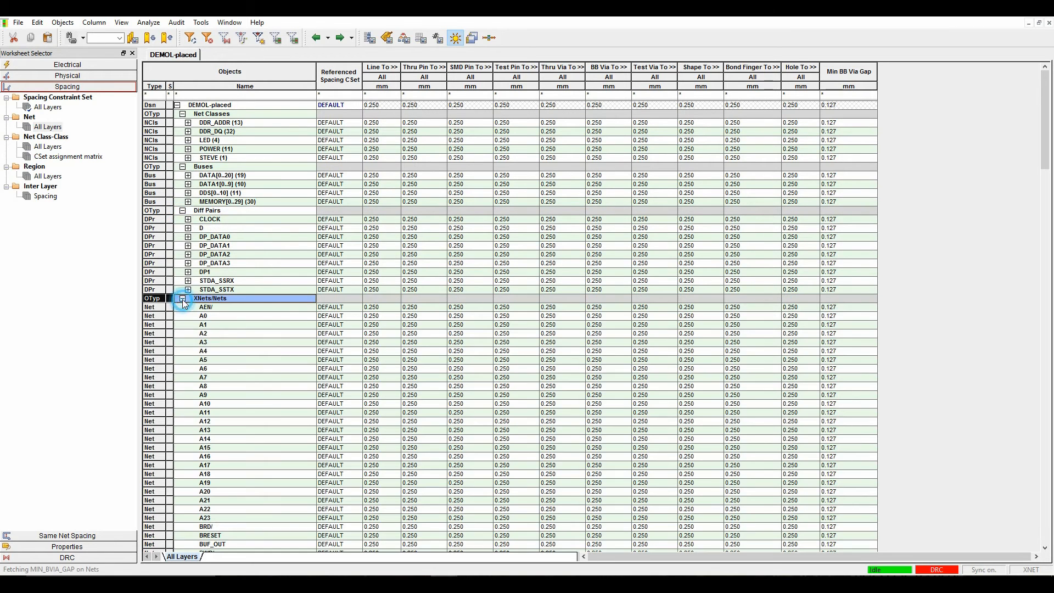
left_click(182, 297)
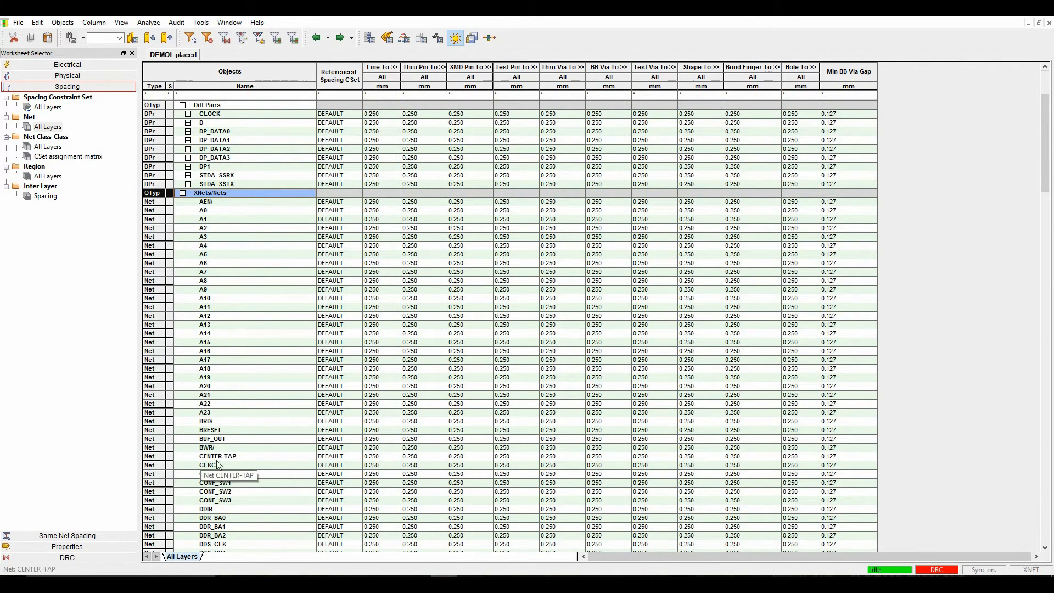
- Assign 1MM_GAP to net CLKC's Referenced Spacing CSet, then revert it to DEFAULT
left_click(339, 465)
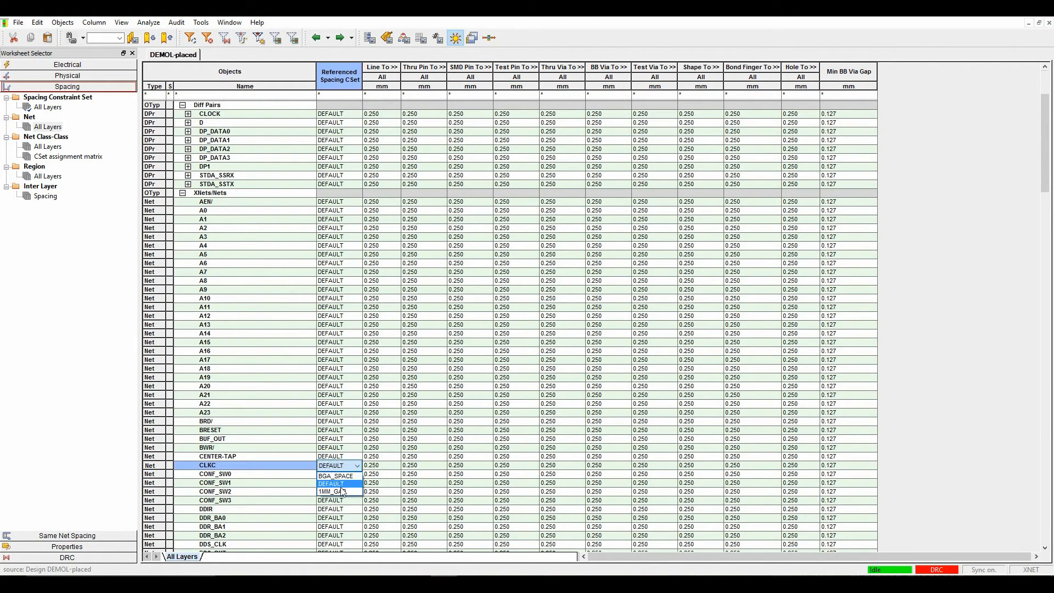
left_click(330, 491)
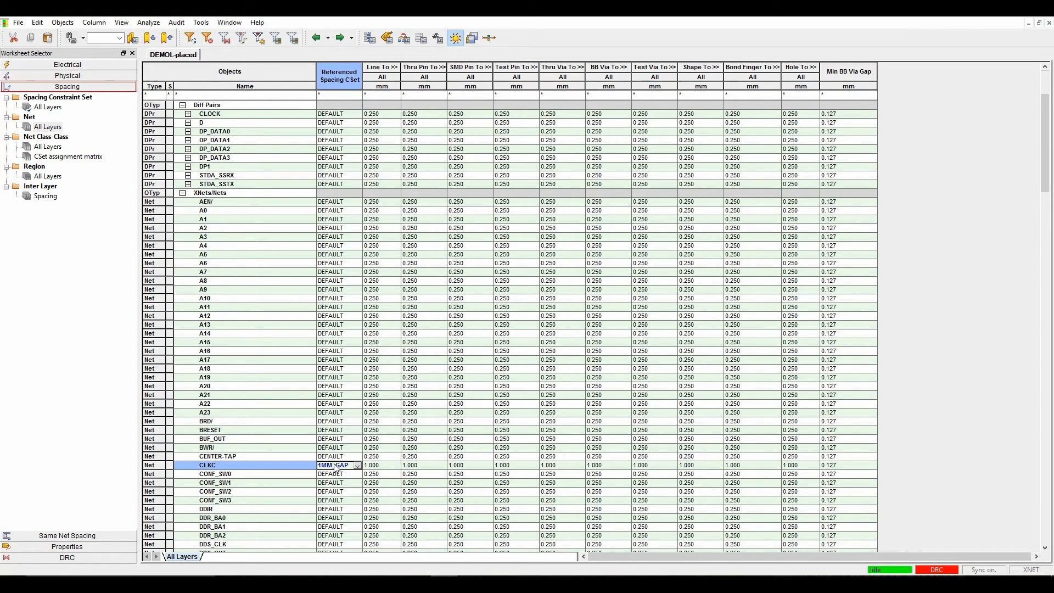
left_click(358, 465)
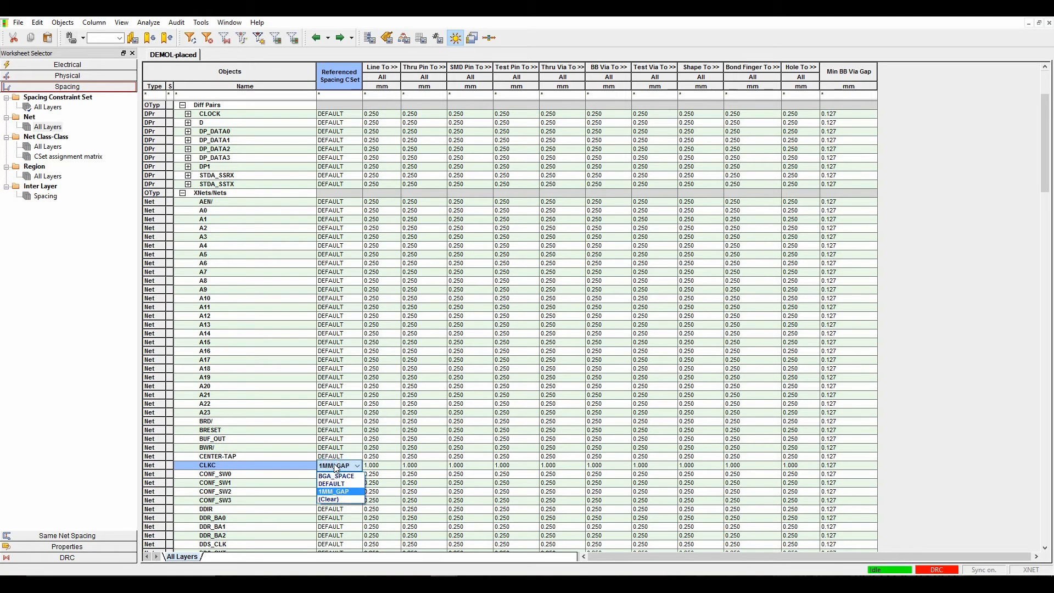
left_click(330, 482)
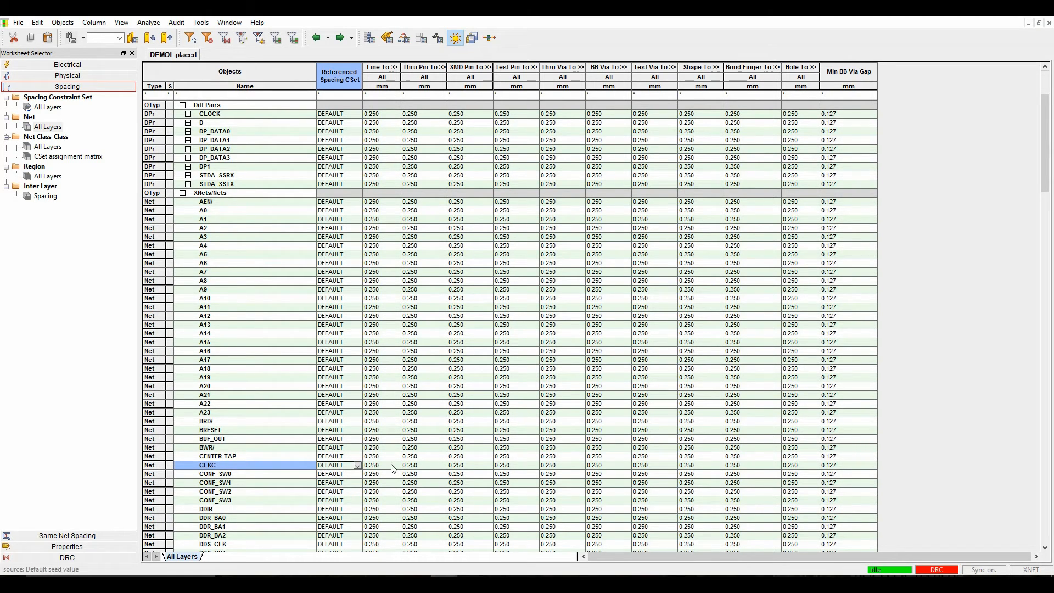
mouse_move(208, 350)
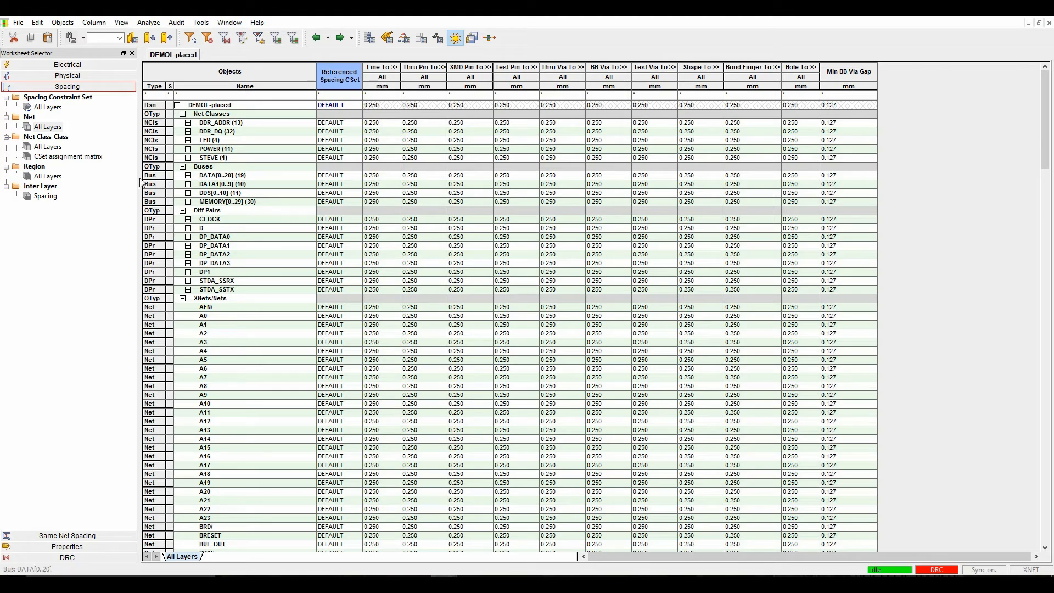
- Create class-class pairs among all net classes: DDR_ADDR, DDR_DQ, LED, POWER and STEVE
left_click(48, 147)
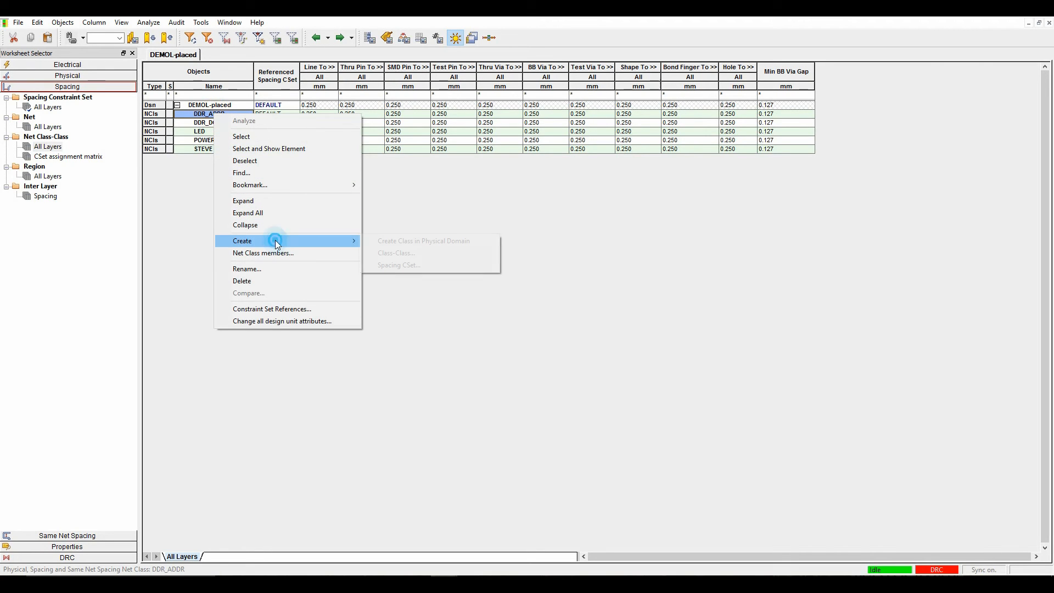
left_click(396, 253)
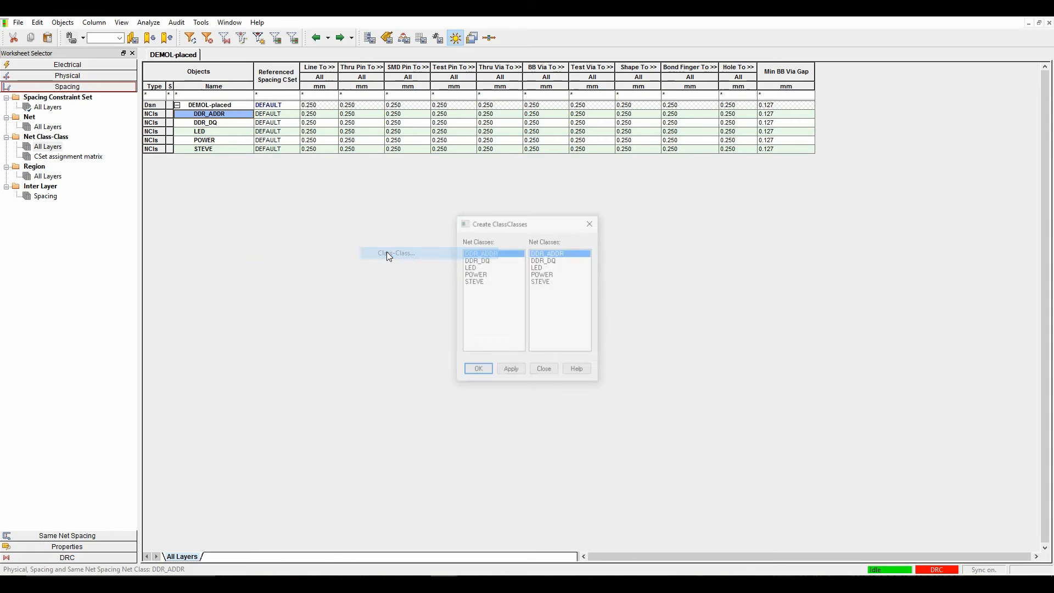
left_click_drag(499, 224, 334, 177)
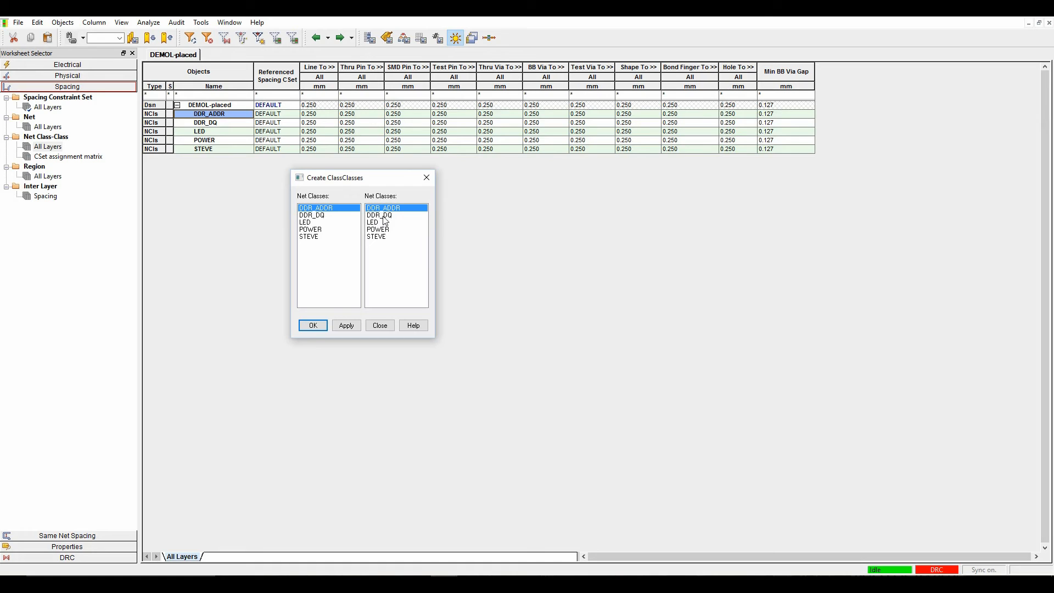
left_click(380, 215)
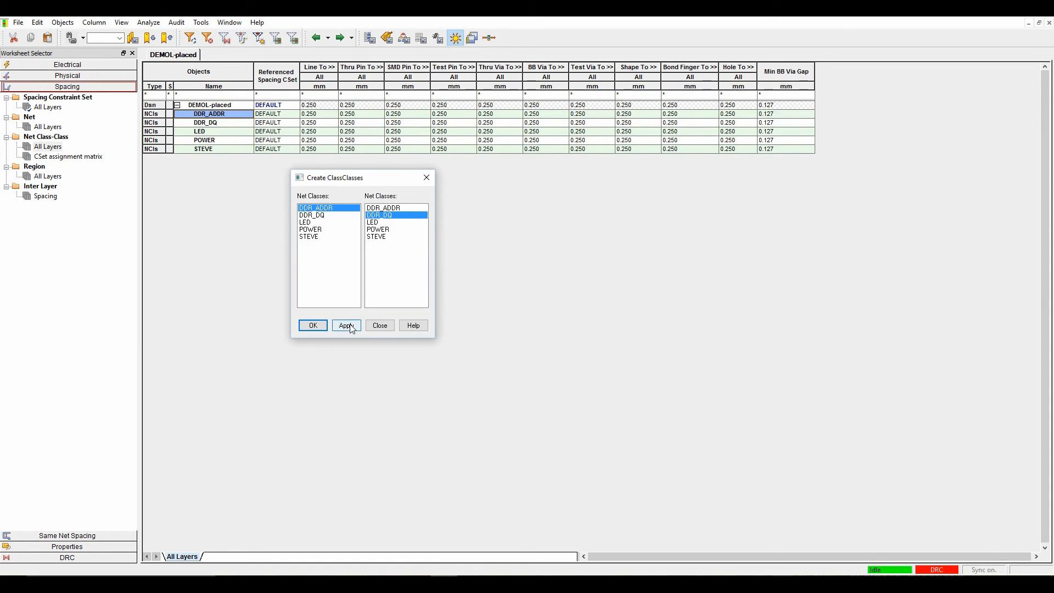
left_click(309, 236)
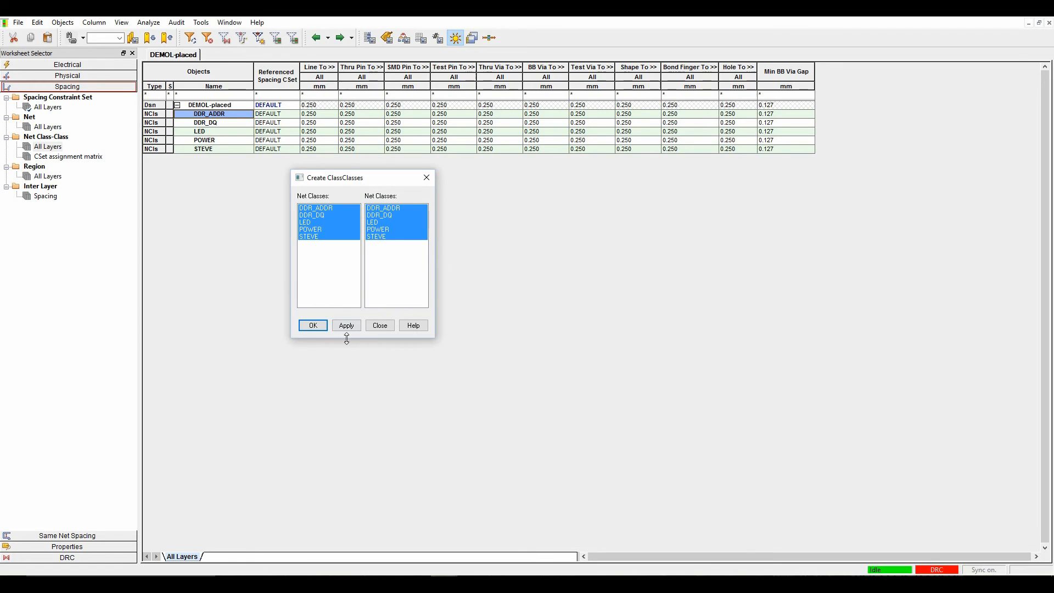
left_click(345, 326)
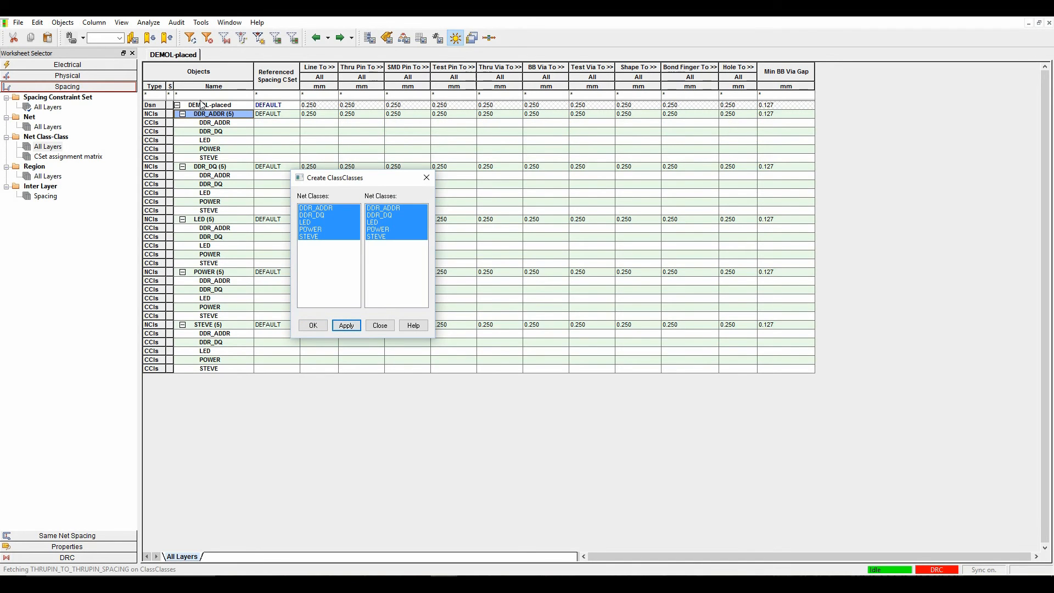
left_click(312, 326)
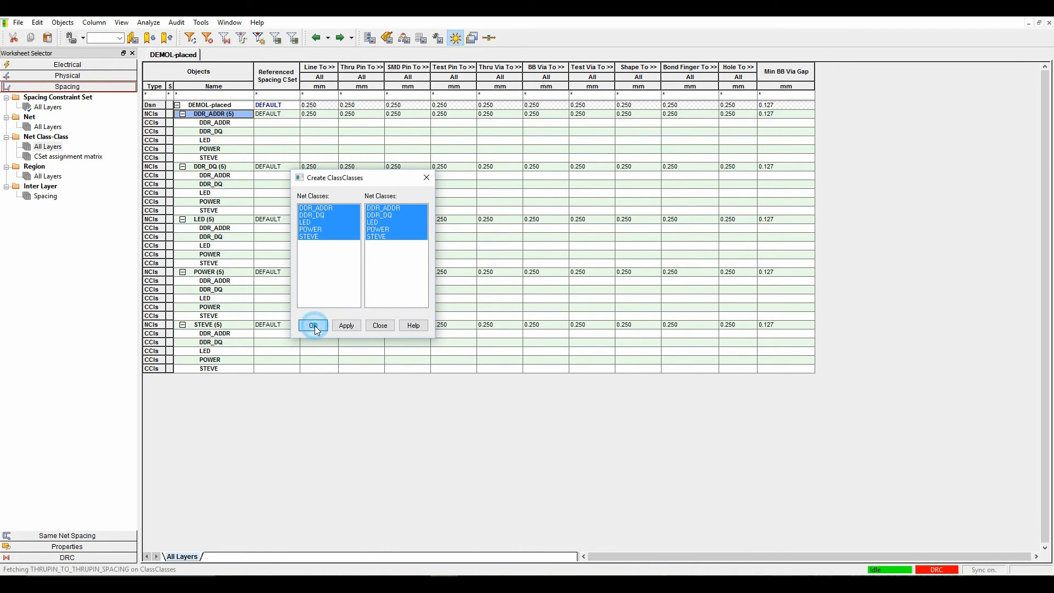
left_click(312, 326)
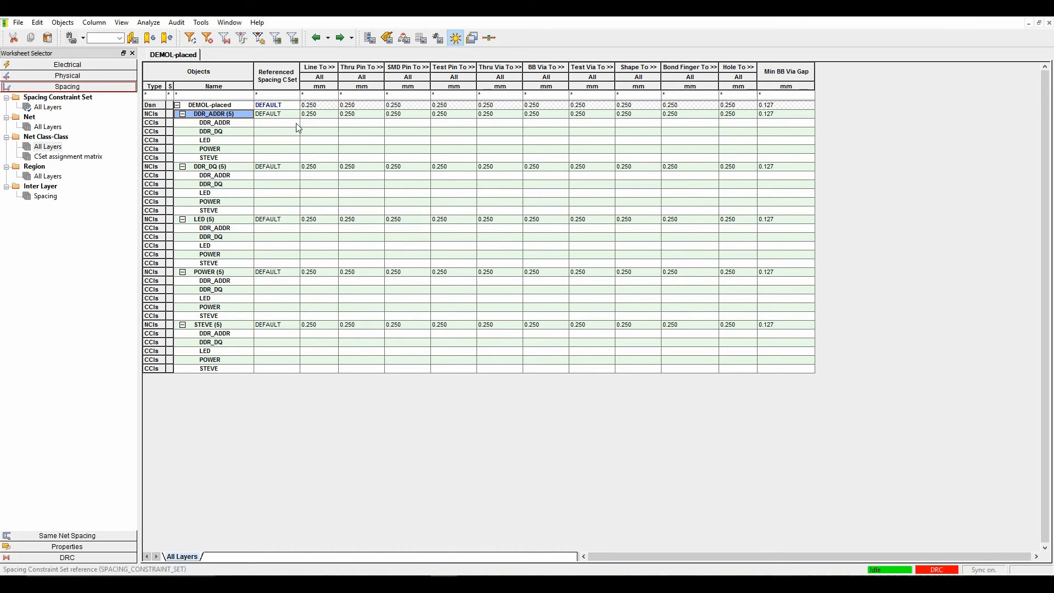
- Set DDR_ADDR–DDR_ADDR to 1MM_GAP and DDR_ADDR–DDR_DQ to BGA_SPACE
left_click(275, 122)
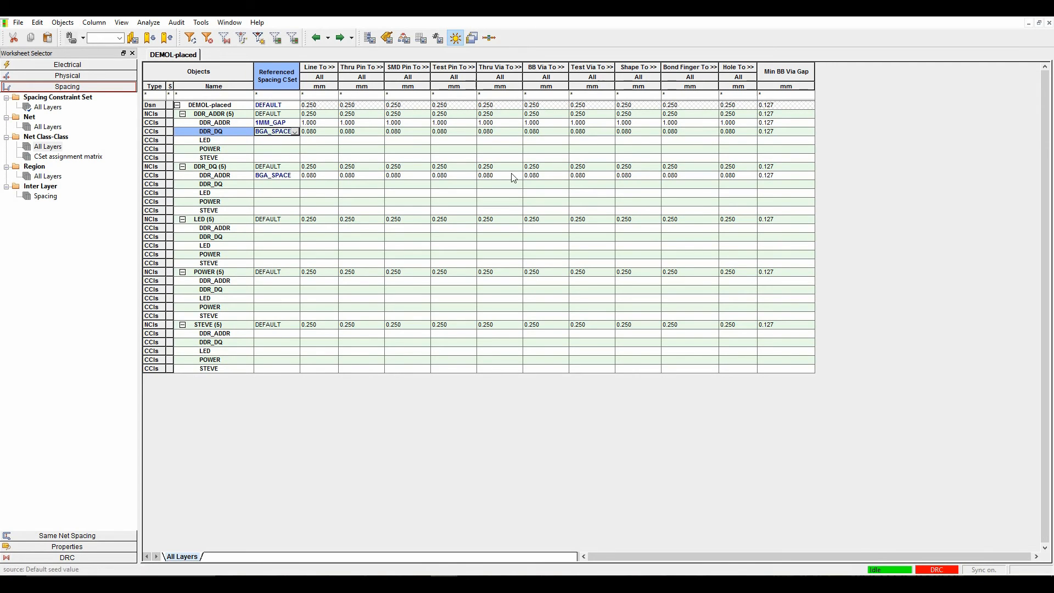
mouse_move(45, 162)
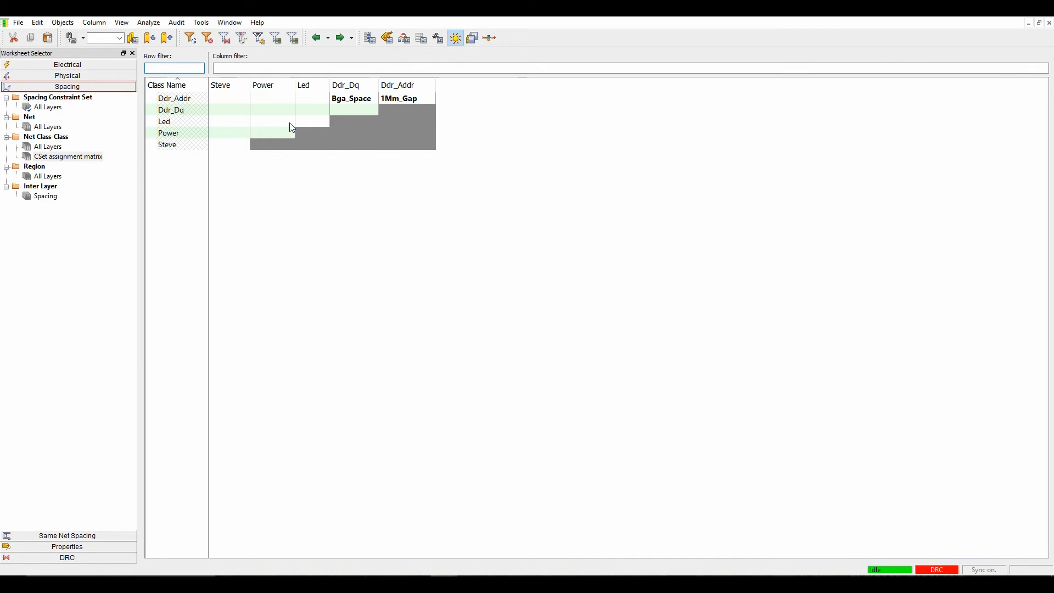
- Assign 1MM_GAP to the DDR_DQ–LED matrix cell and show the Inter Layer spacing grid
left_click(312, 109)
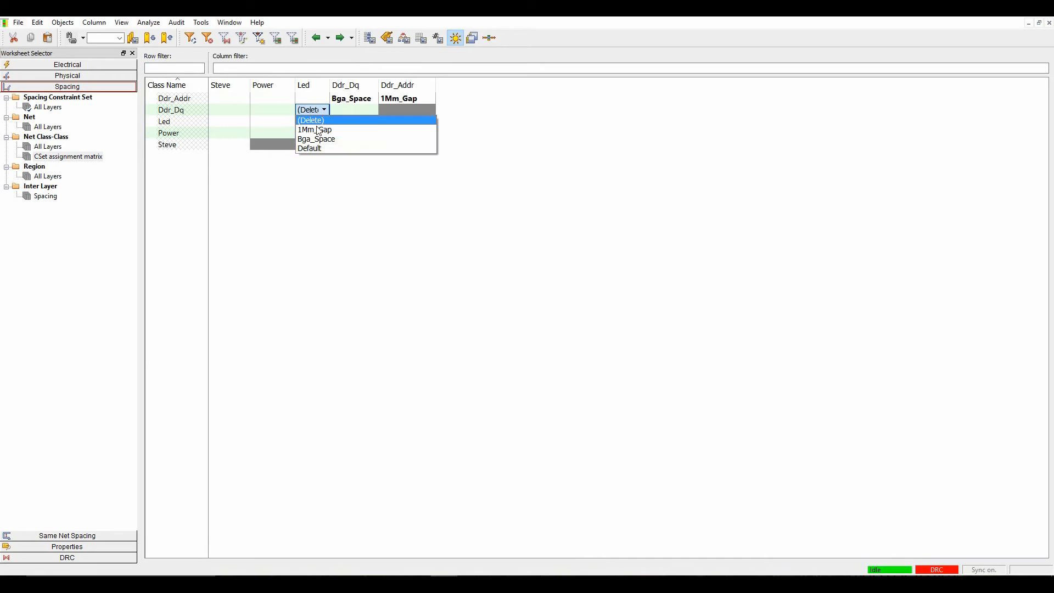
left_click(314, 129)
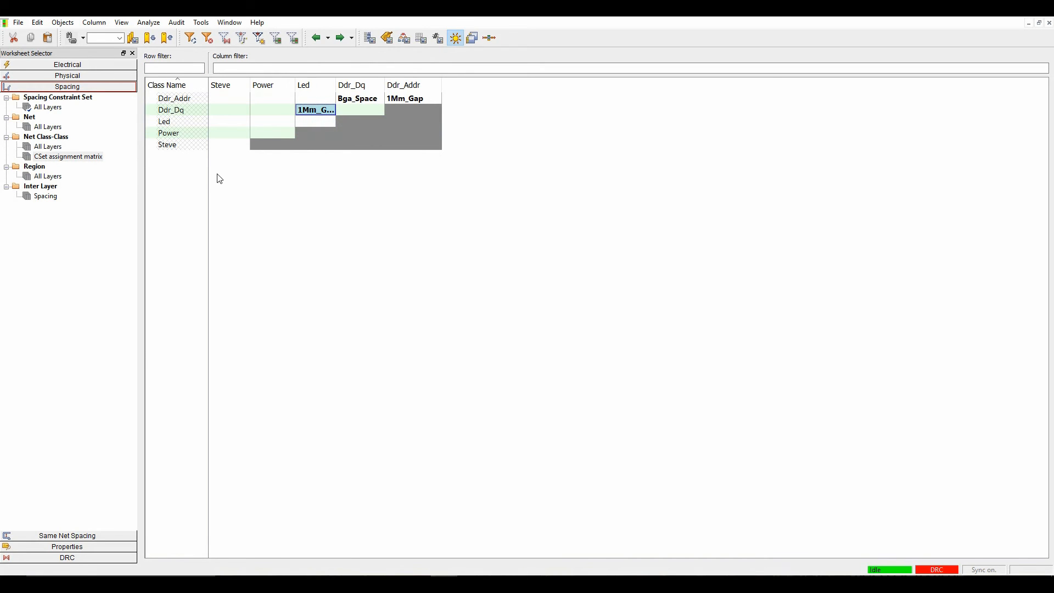
mouse_move(153, 269)
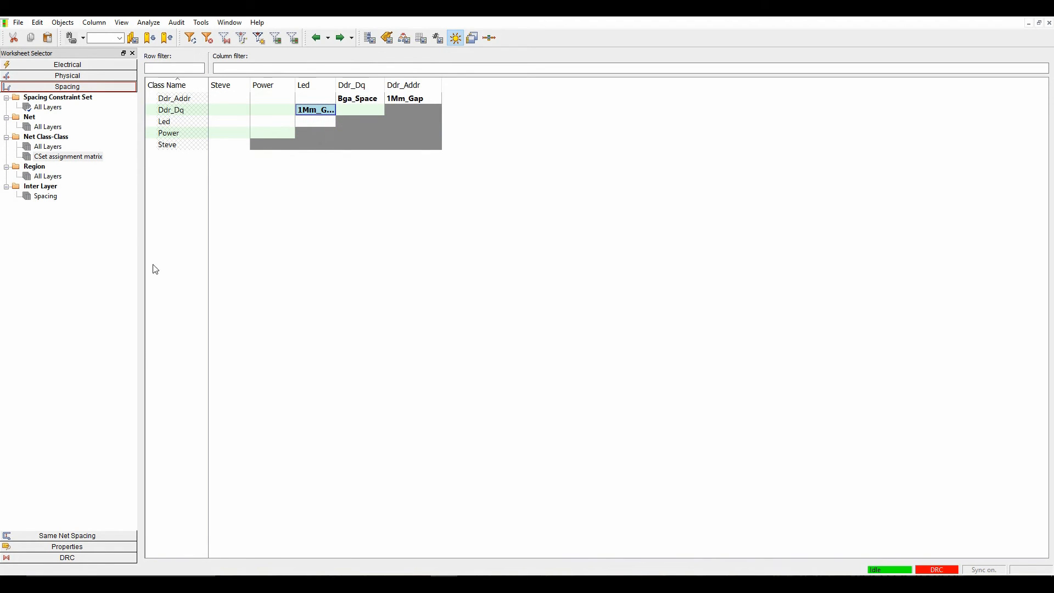
left_click(45, 195)
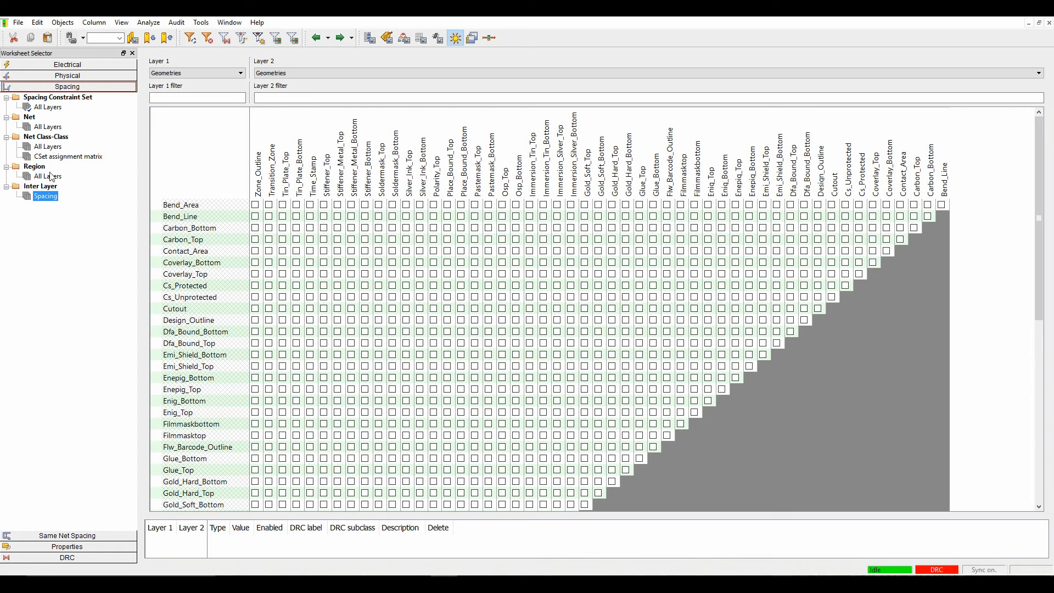
- Show the Region All Layers spacing sheet, with region BGA using BGA_SPACE at 0.080 mm
left_click(48, 176)
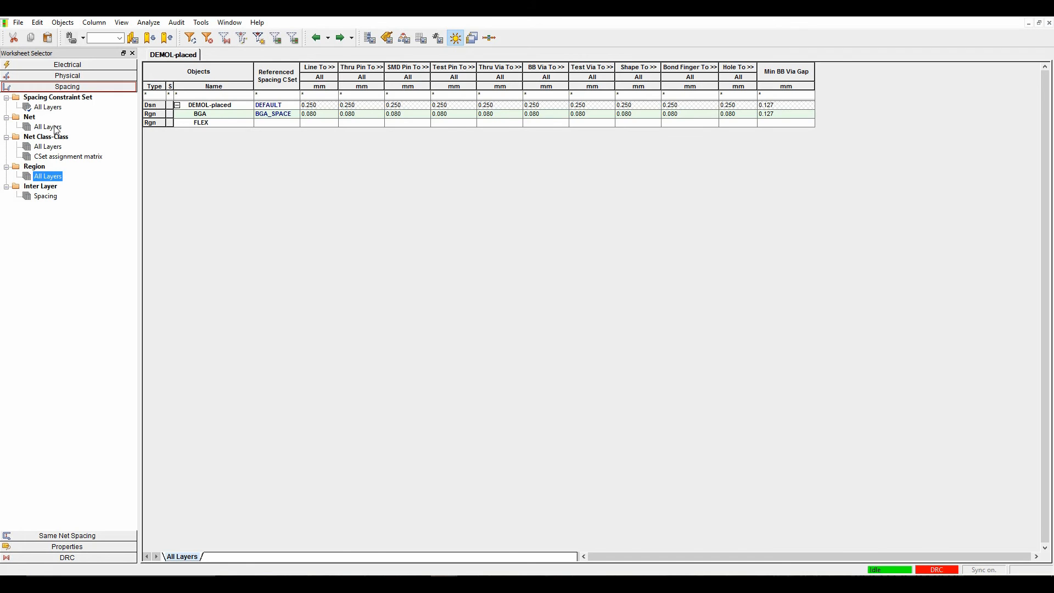
- Review net spacing values at 0.250 mm with Line To expanded, inspecting net A1's Line value
left_click(48, 127)
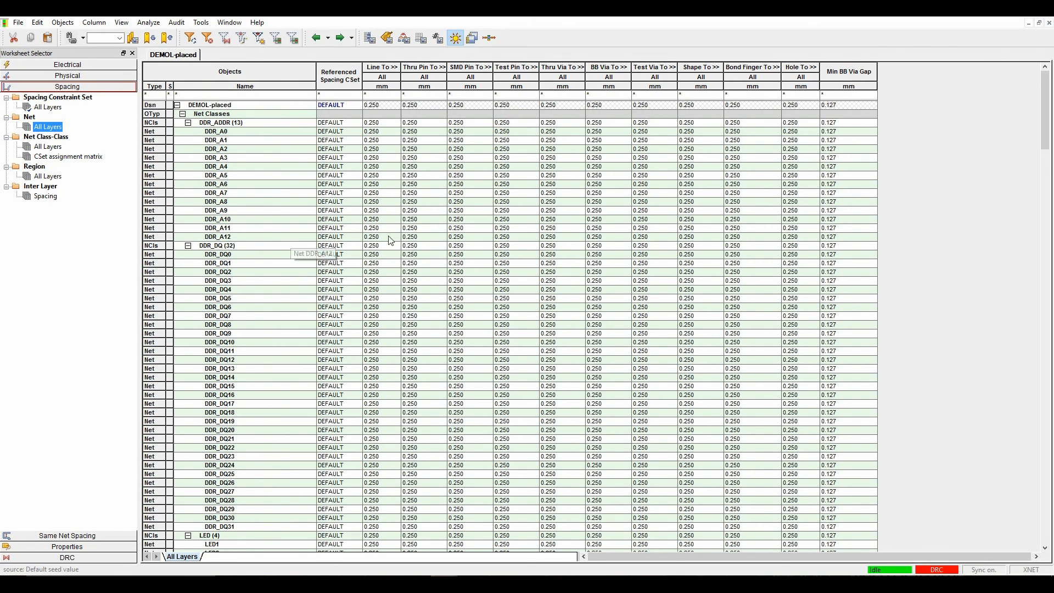
scroll("down", 3)
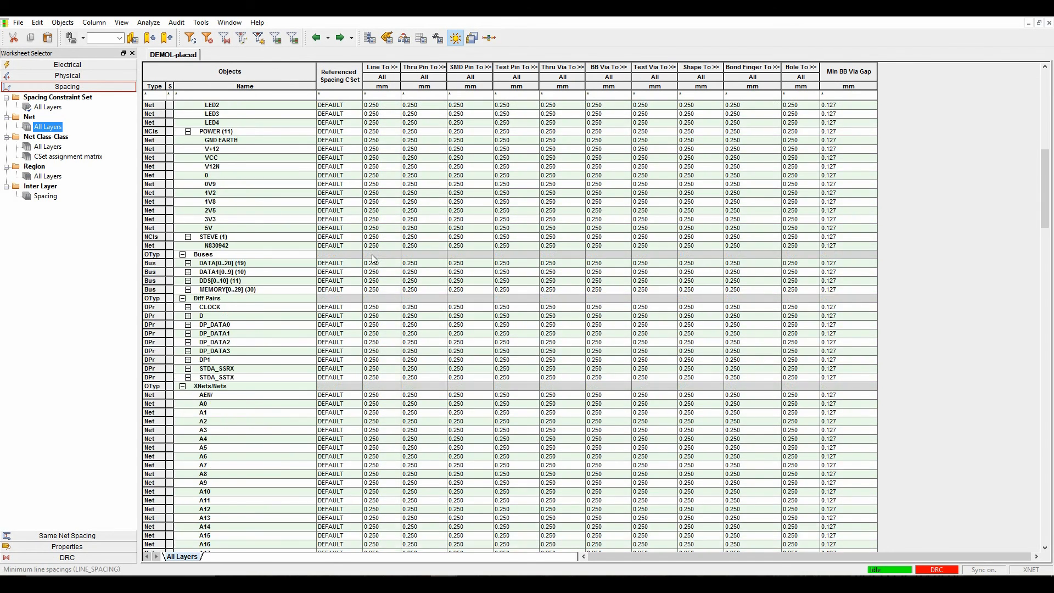
scroll("down", 3)
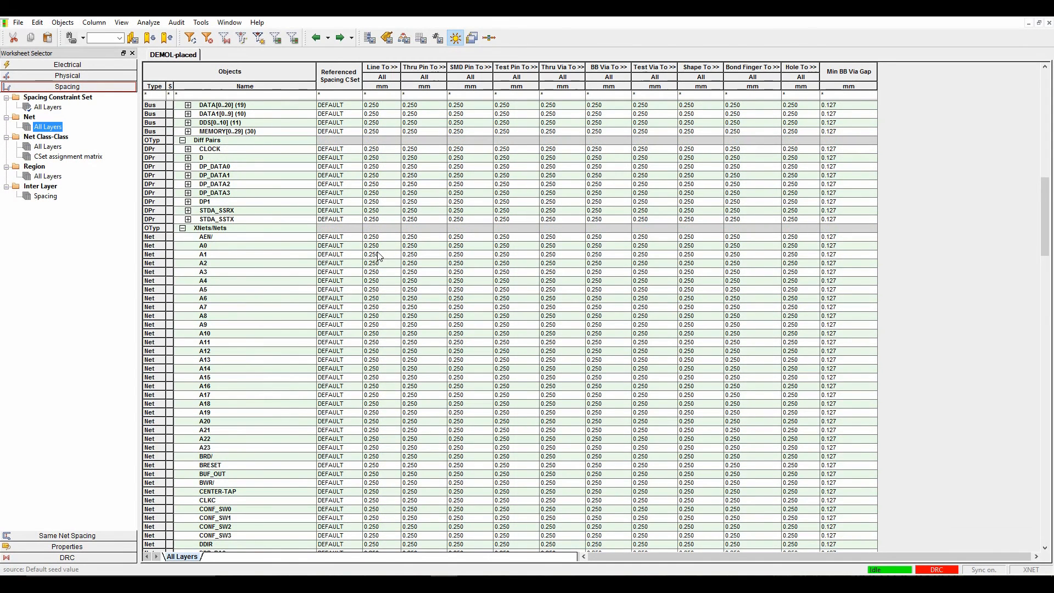
left_click(380, 67)
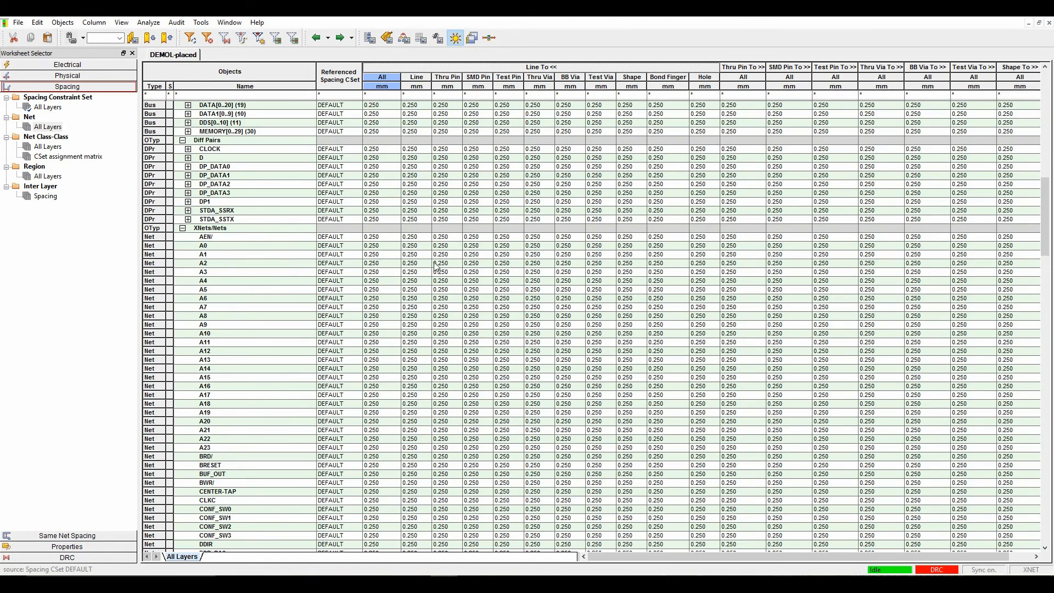
left_click(222, 254)
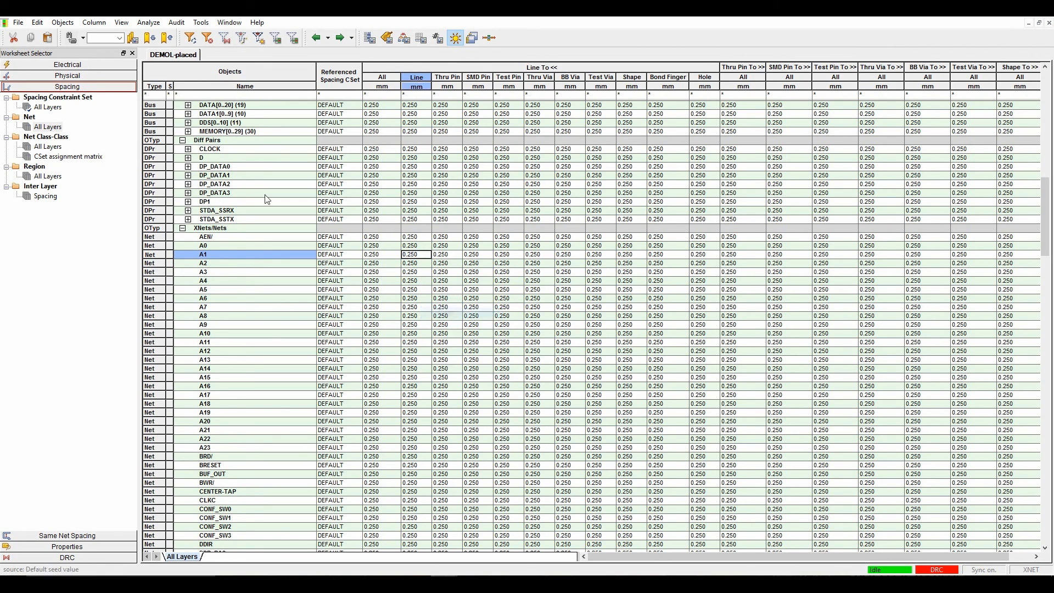
- Check the DEFAULT spacing set, then return to nets now showing 0.300 mm
left_click(48, 107)
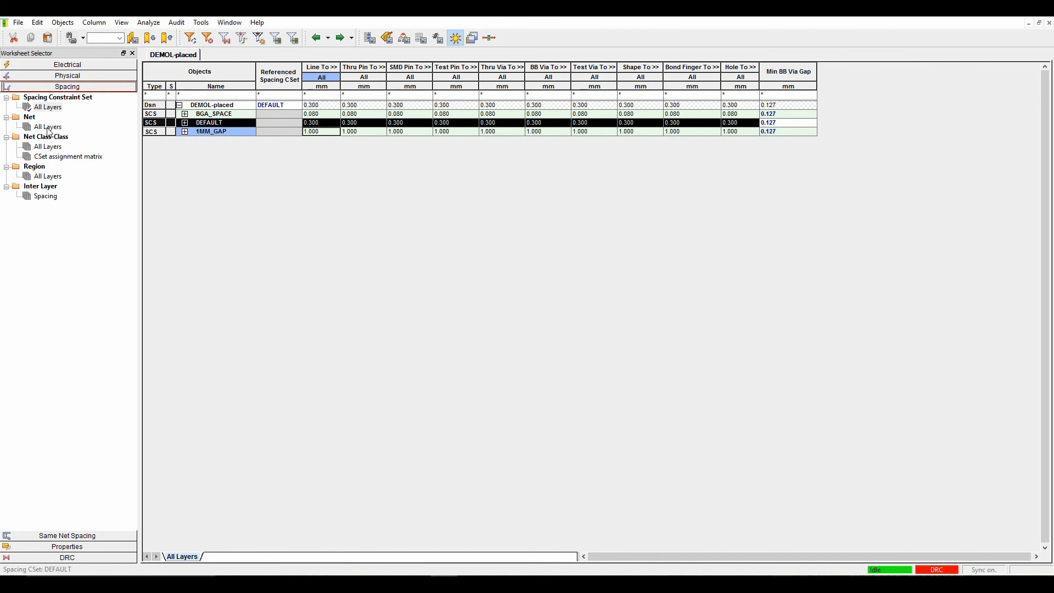
left_click(47, 126)
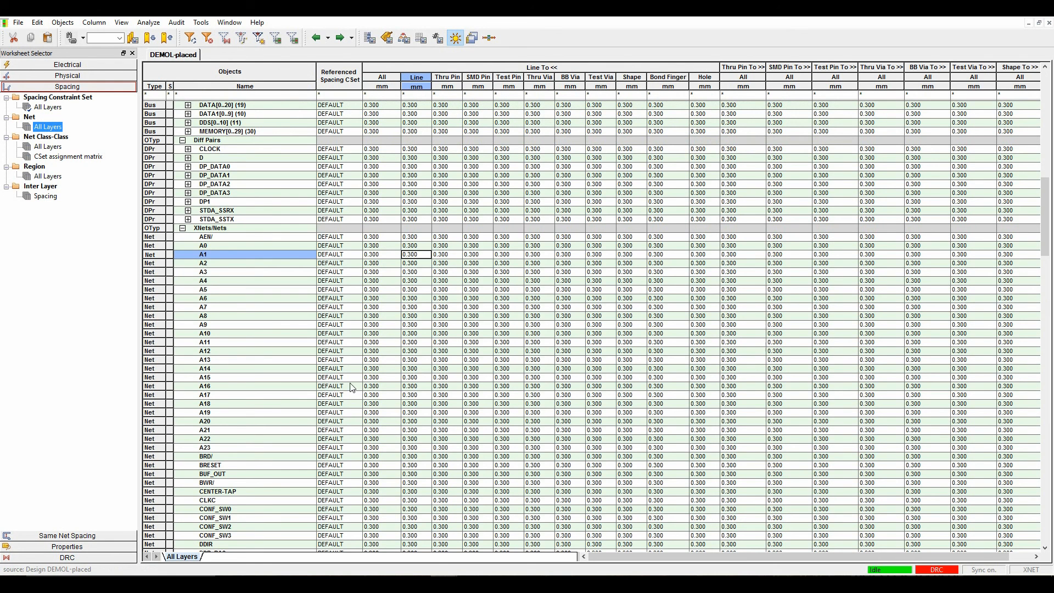